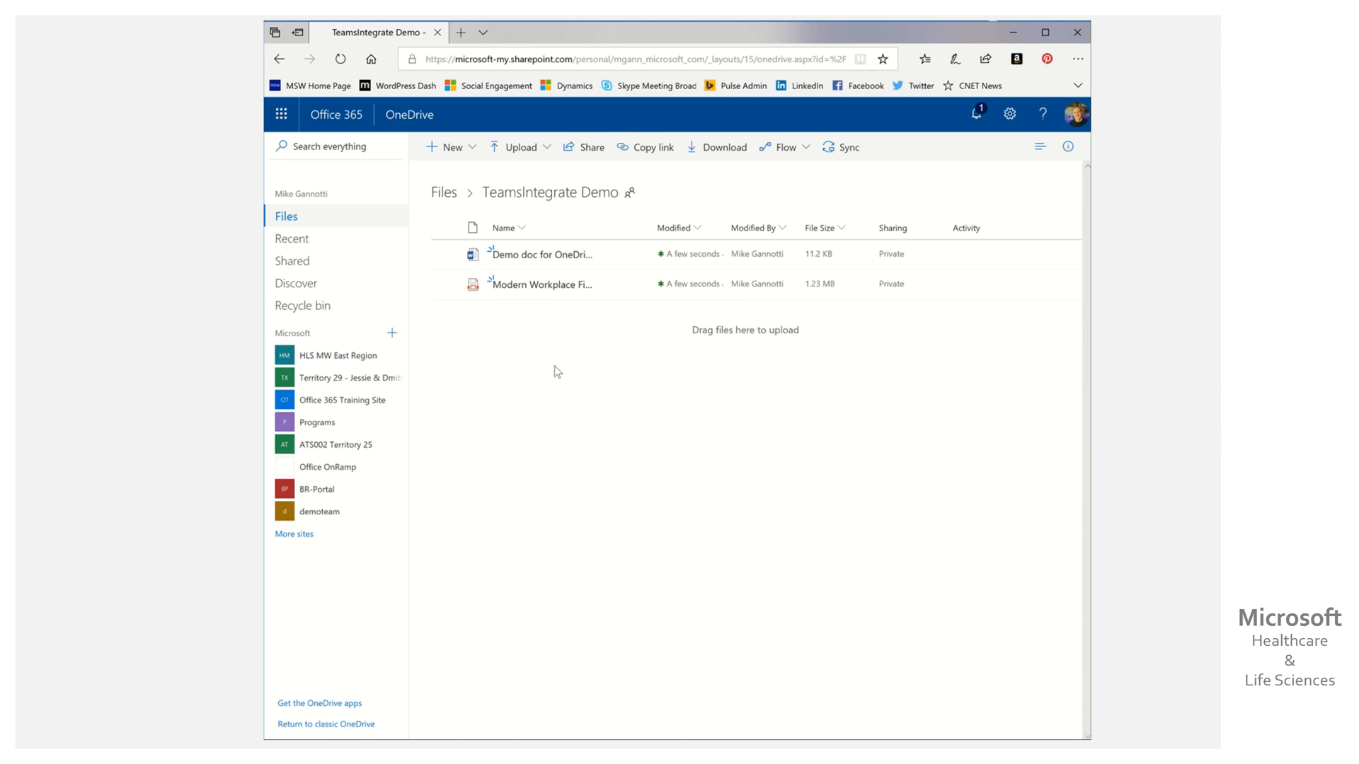
{"action": "mouse_move", "coordinate": [542, 254]}
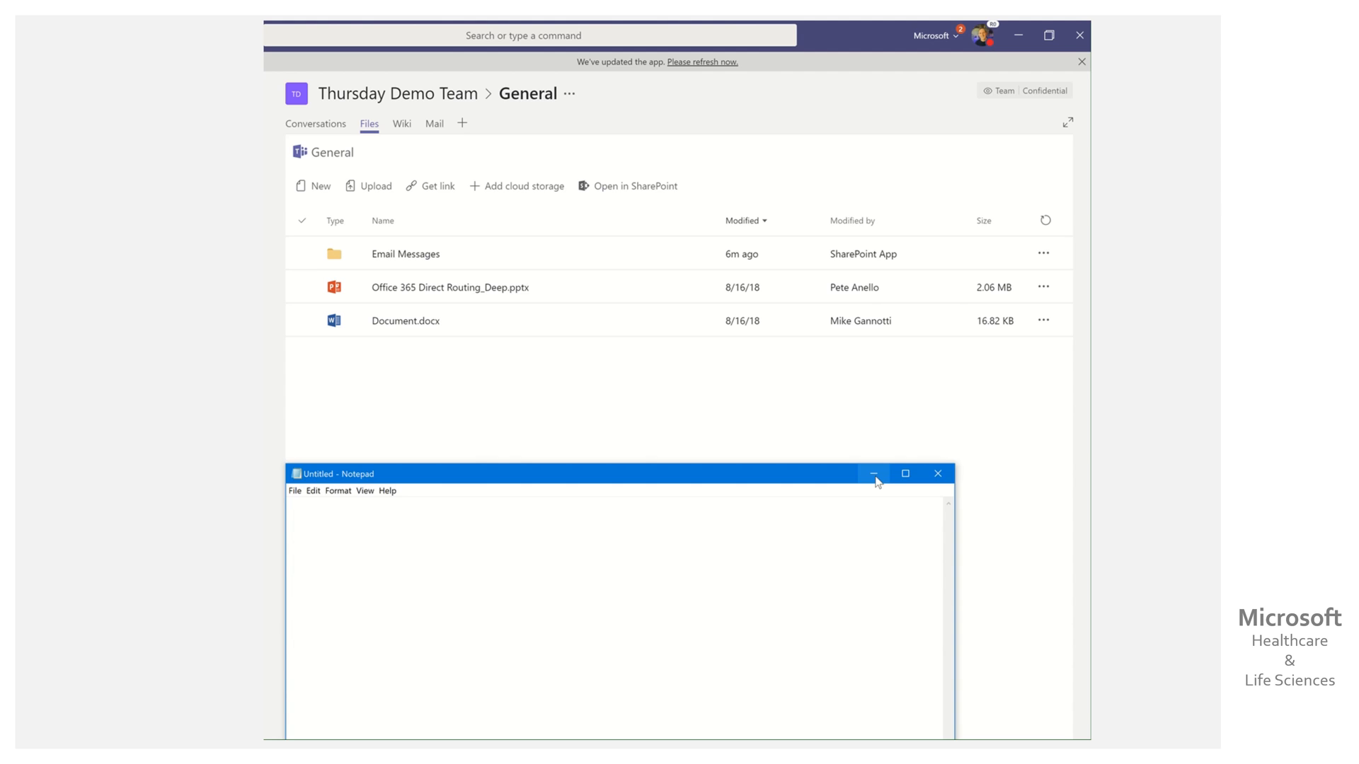
Minimize the empty Notepad window to return to OneDrive.
{"action": "left_click", "coordinate": [873, 473]}
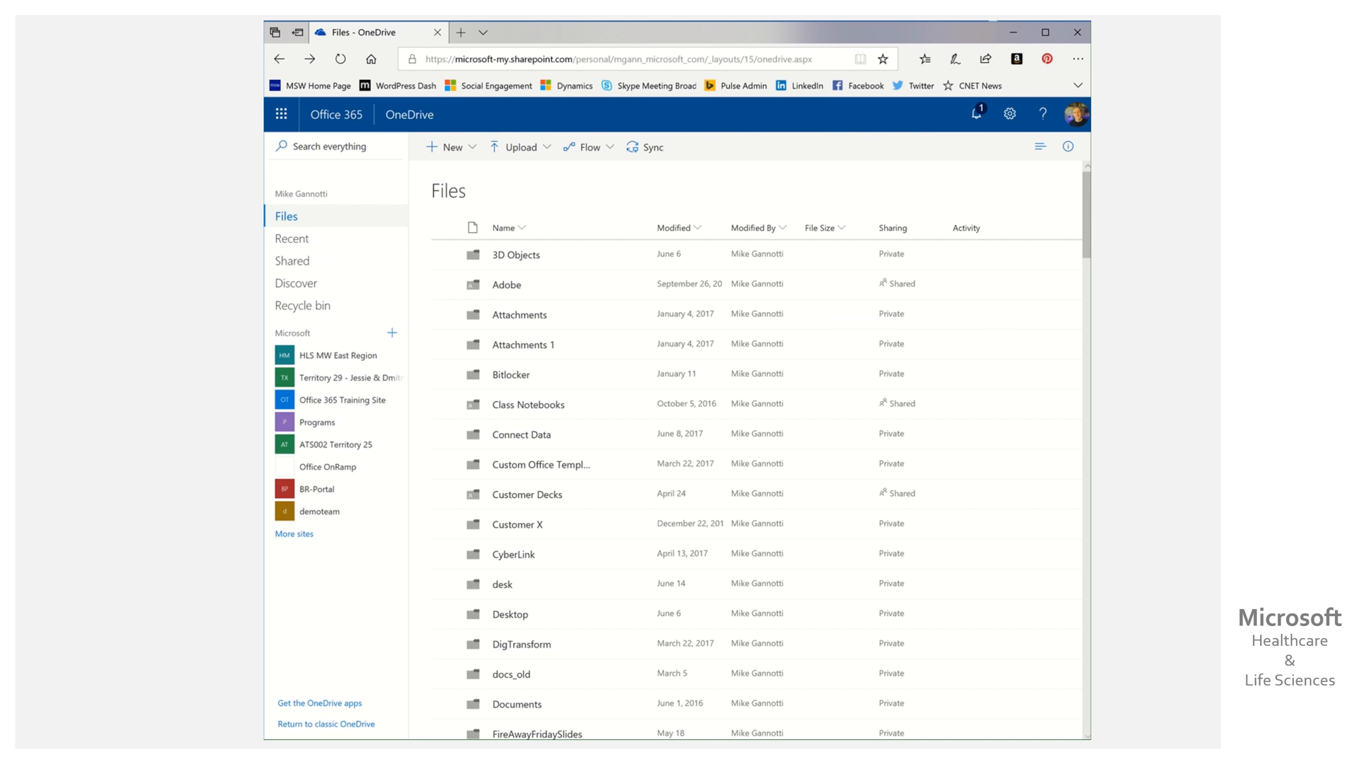
{"action": "mouse_move", "coordinate": [571, 494]}
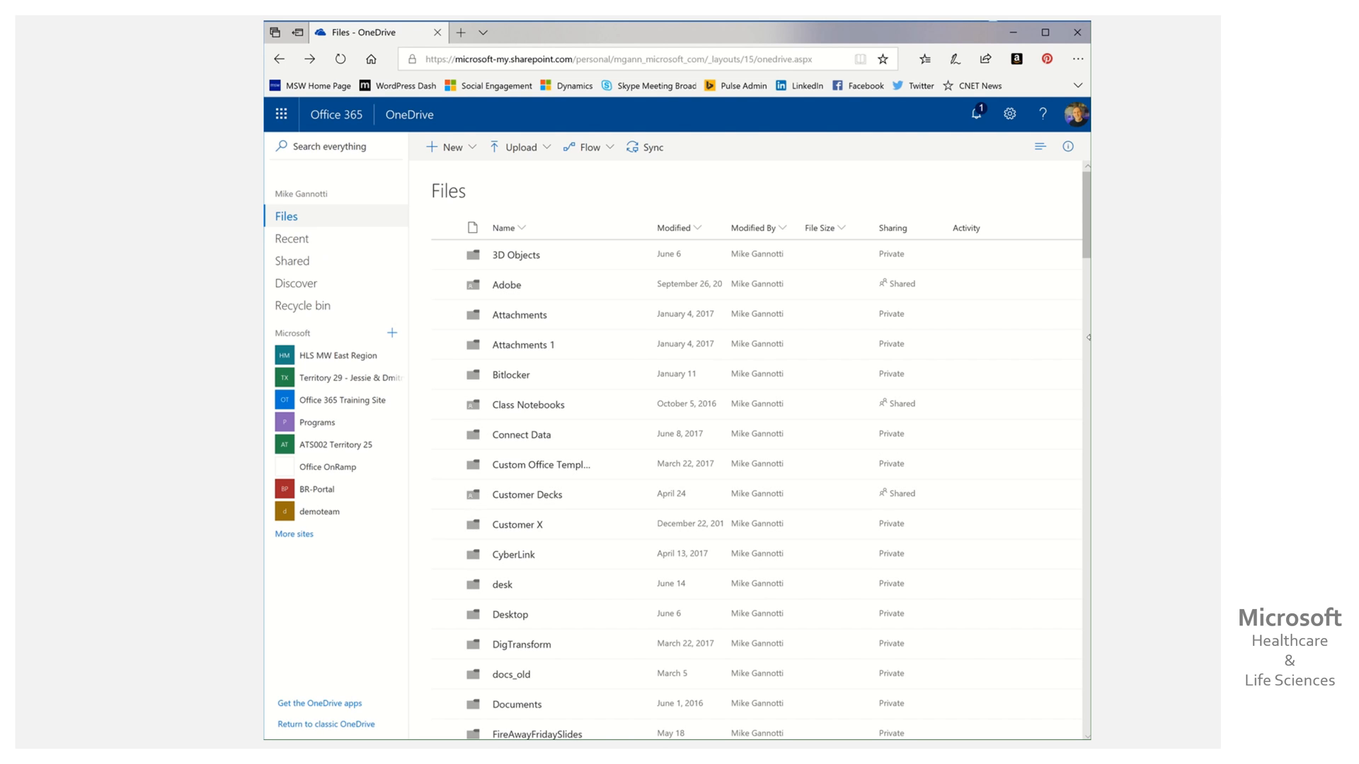
Scroll to the TeamsIntegrate Demo folder and open its actions menu.
{"action": "scroll", "scroll_direction": "down", "scroll_amount": 3}
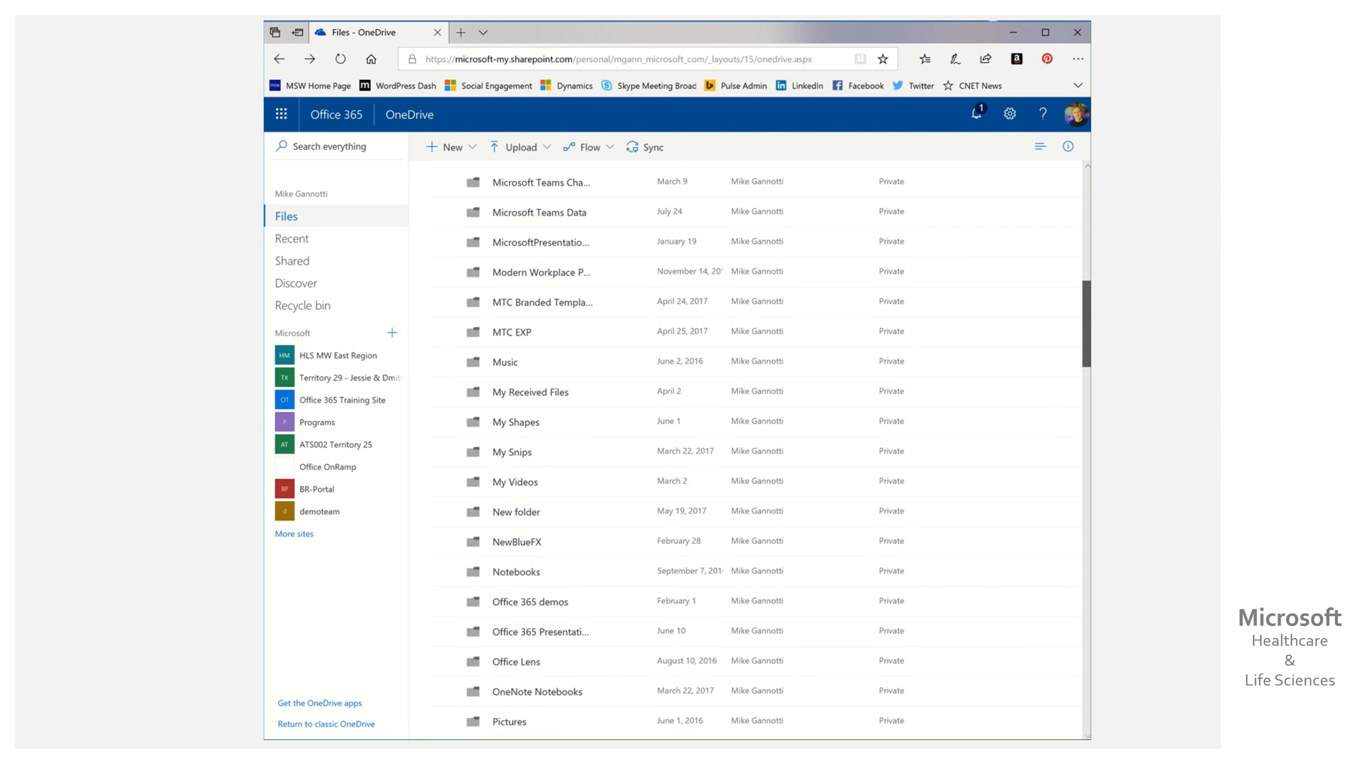
{"action": "scroll", "scroll_direction": "down", "scroll_amount": 3}
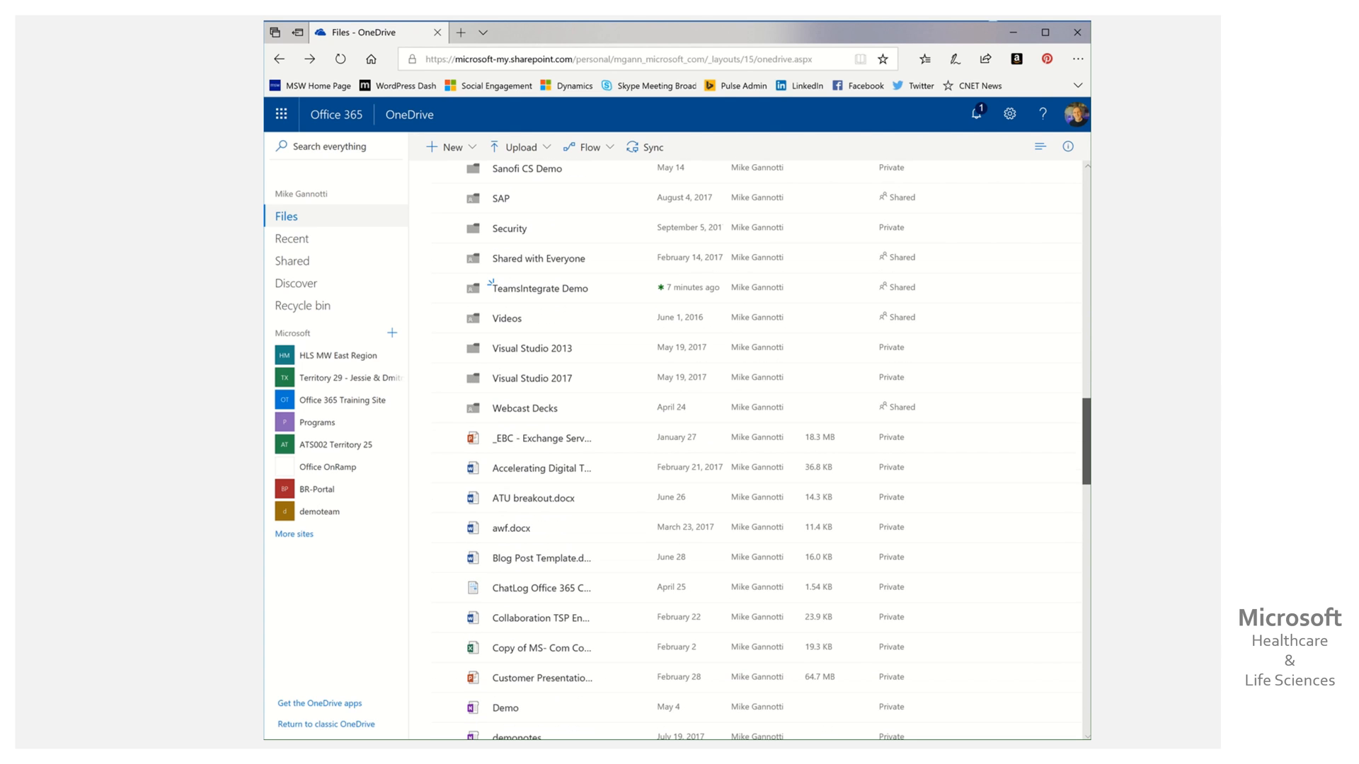
{"action": "mouse_move", "coordinate": [633, 289]}
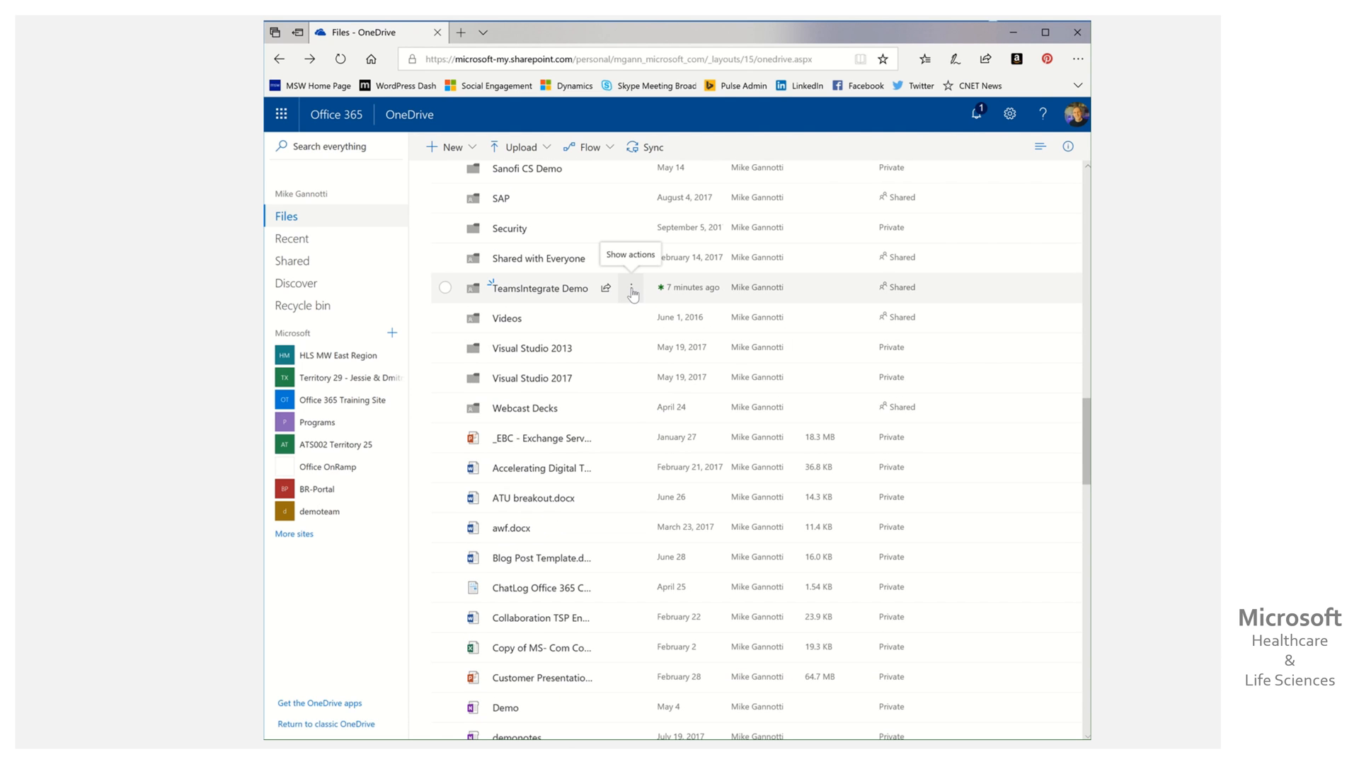
{"action": "left_click", "coordinate": [632, 288]}
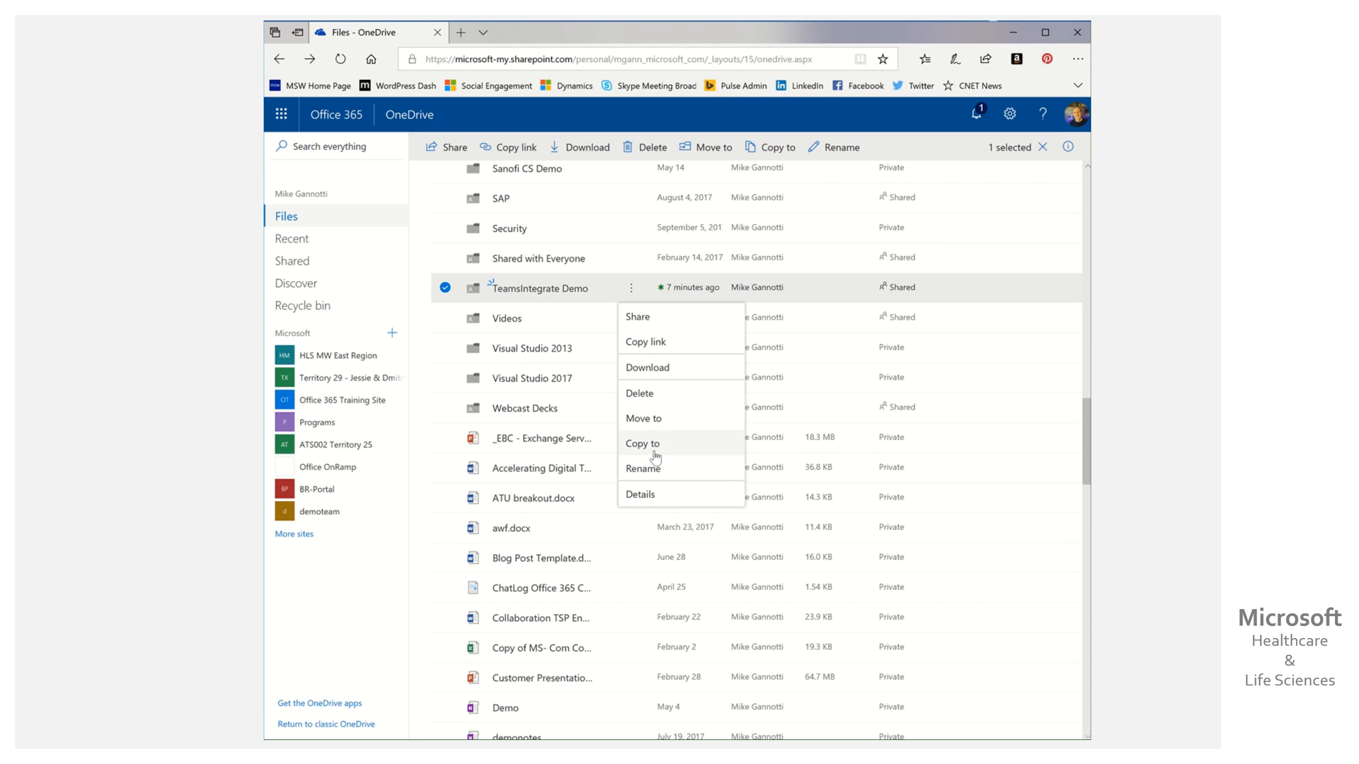
{"action": "mouse_move", "coordinate": [667, 455]}
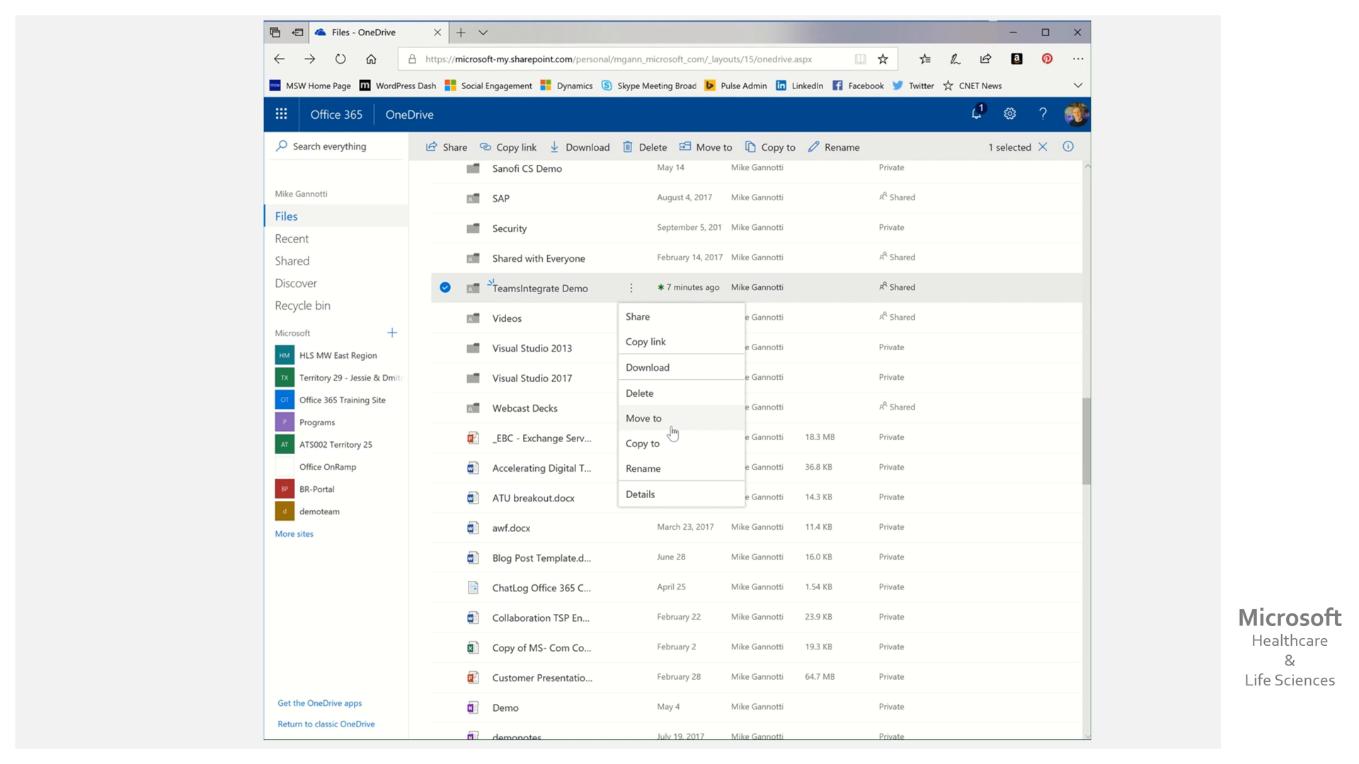
{"action": "mouse_move", "coordinate": [675, 448]}
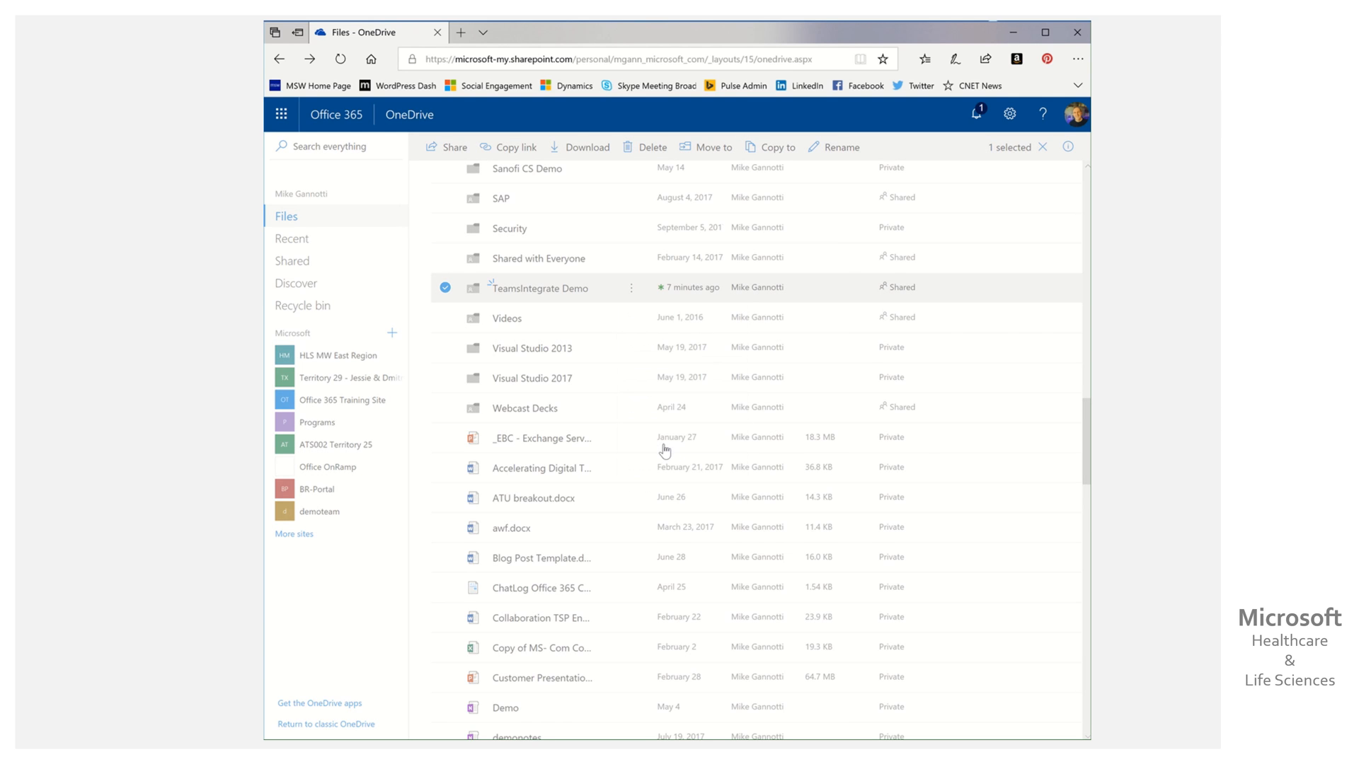
Choose Copy to, browse sites, and pick Thursday Demo Team as destination.
{"action": "left_click", "coordinate": [776, 147]}
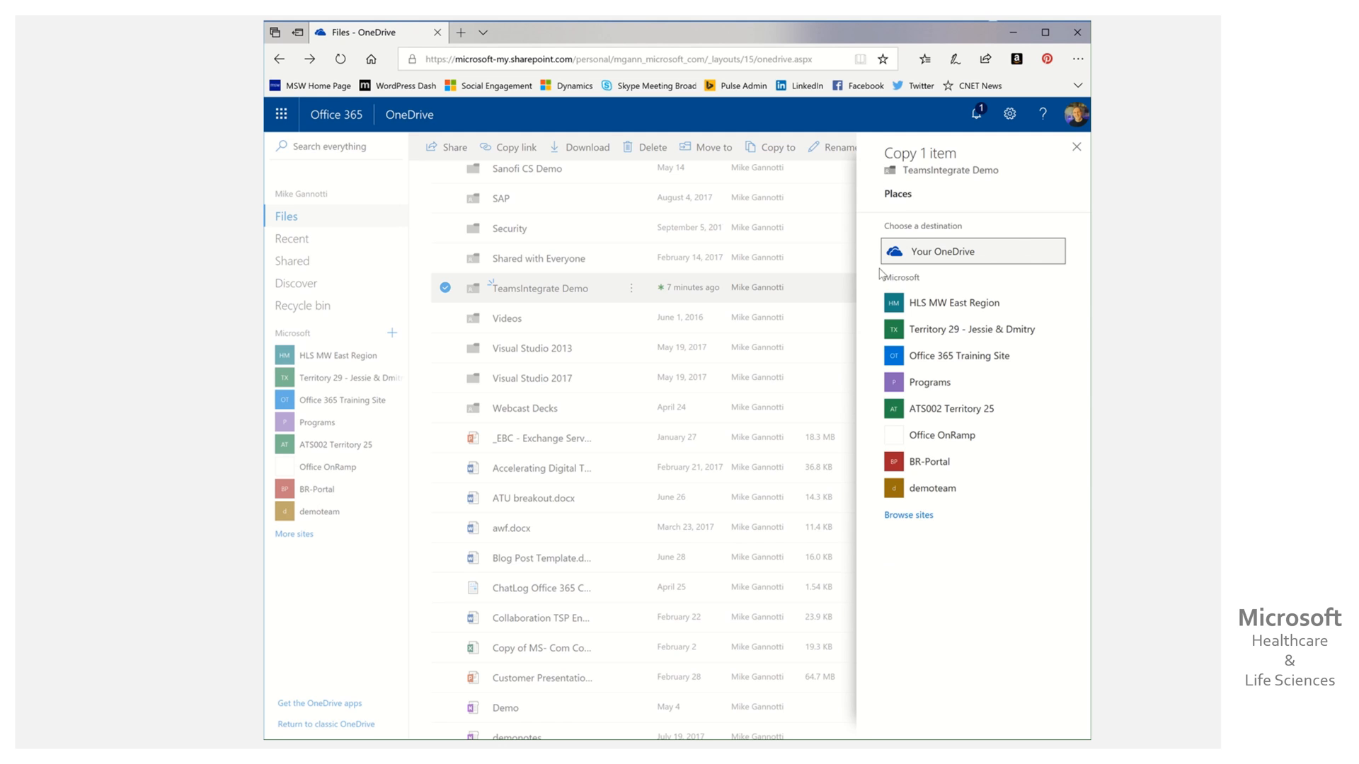
{"action": "mouse_move", "coordinate": [921, 224]}
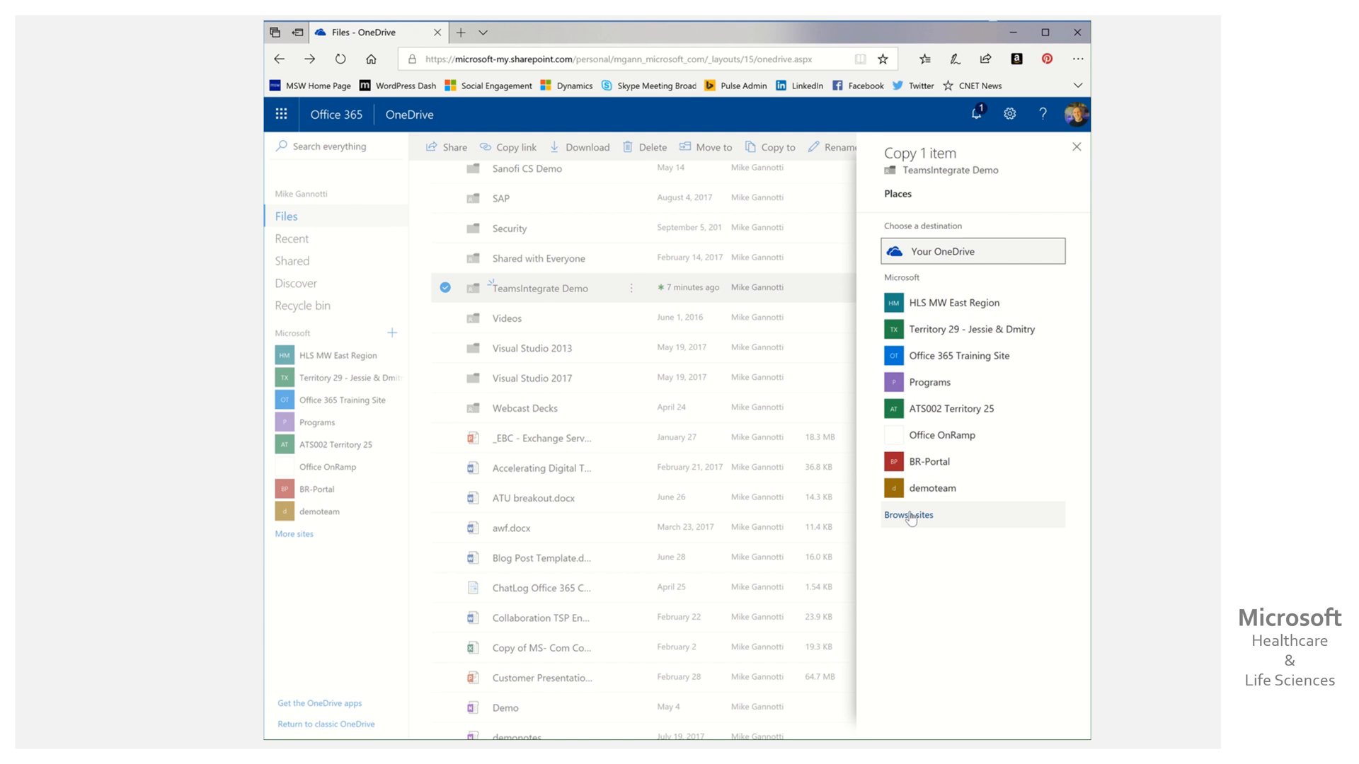
{"action": "left_click", "coordinate": [907, 514]}
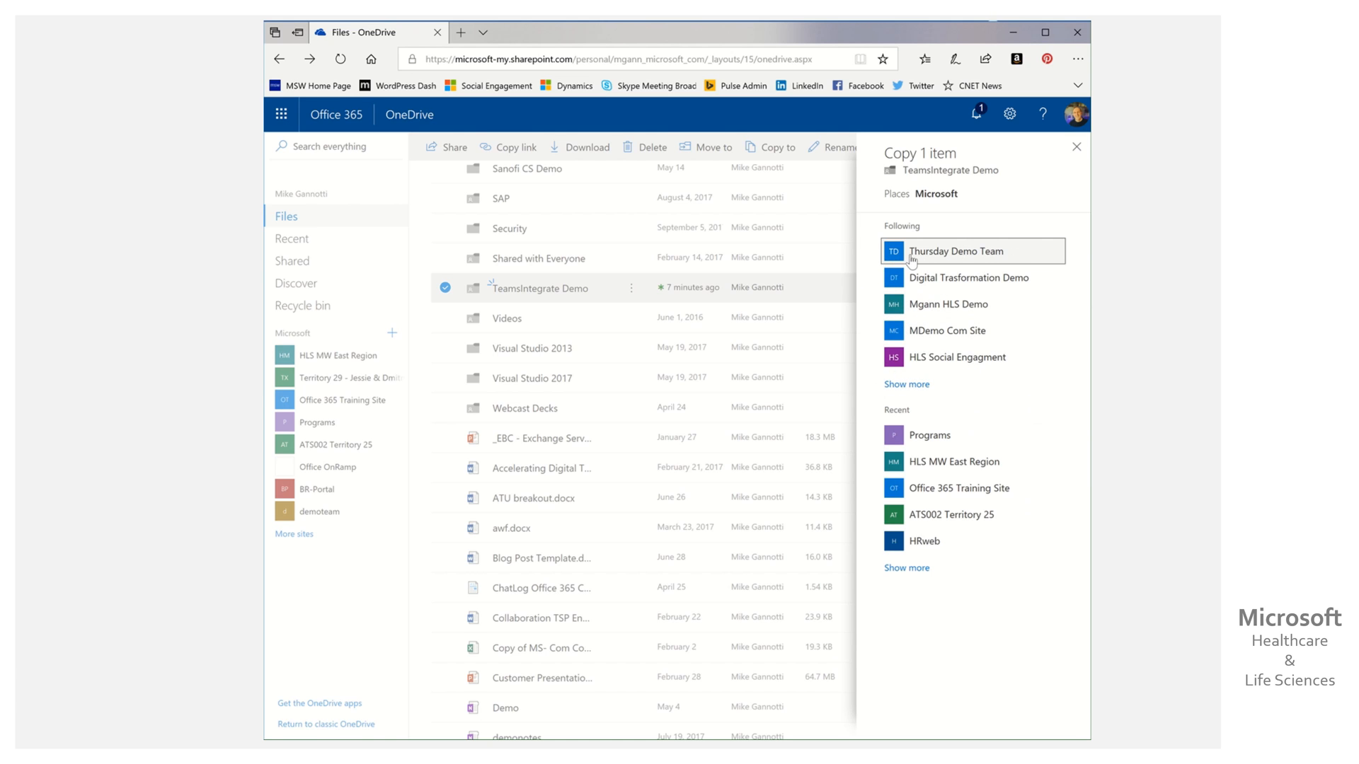
{"action": "mouse_move", "coordinate": [985, 259]}
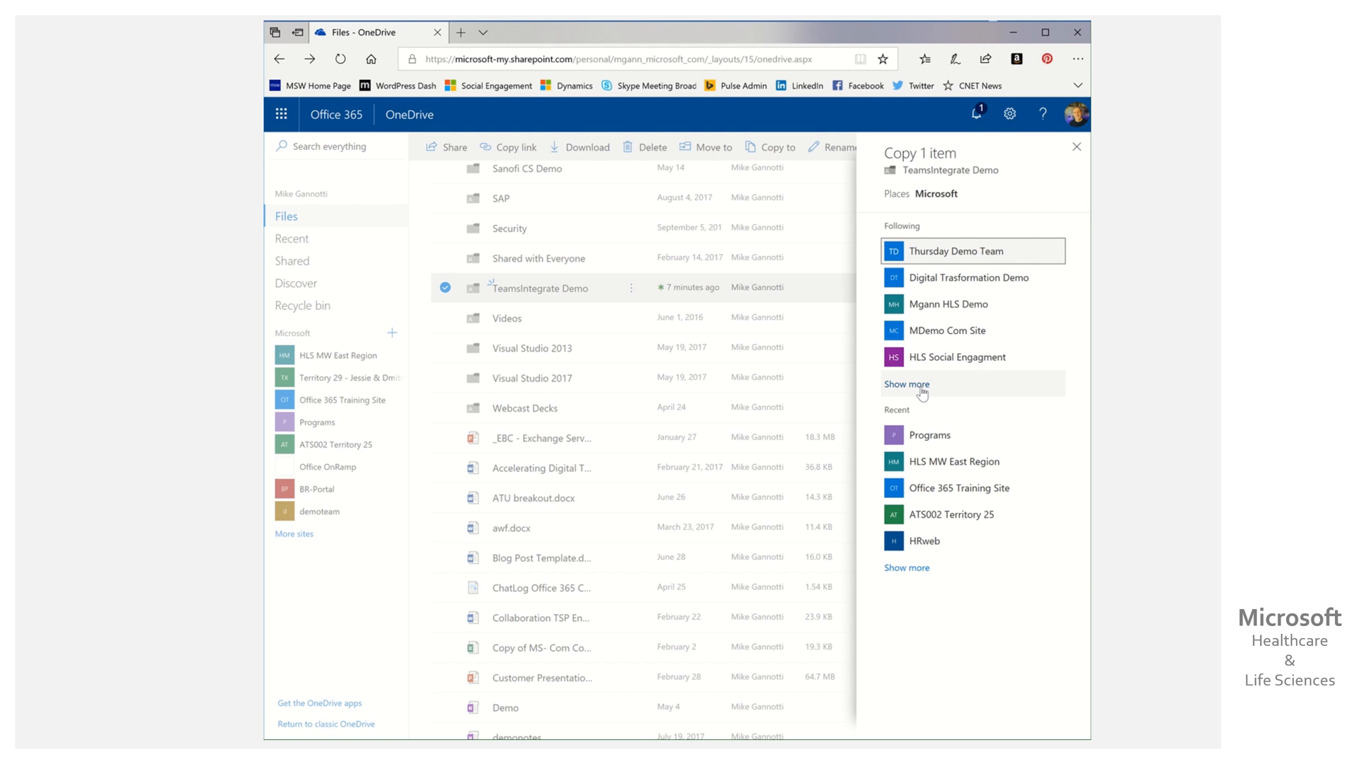
{"action": "mouse_move", "coordinate": [934, 258]}
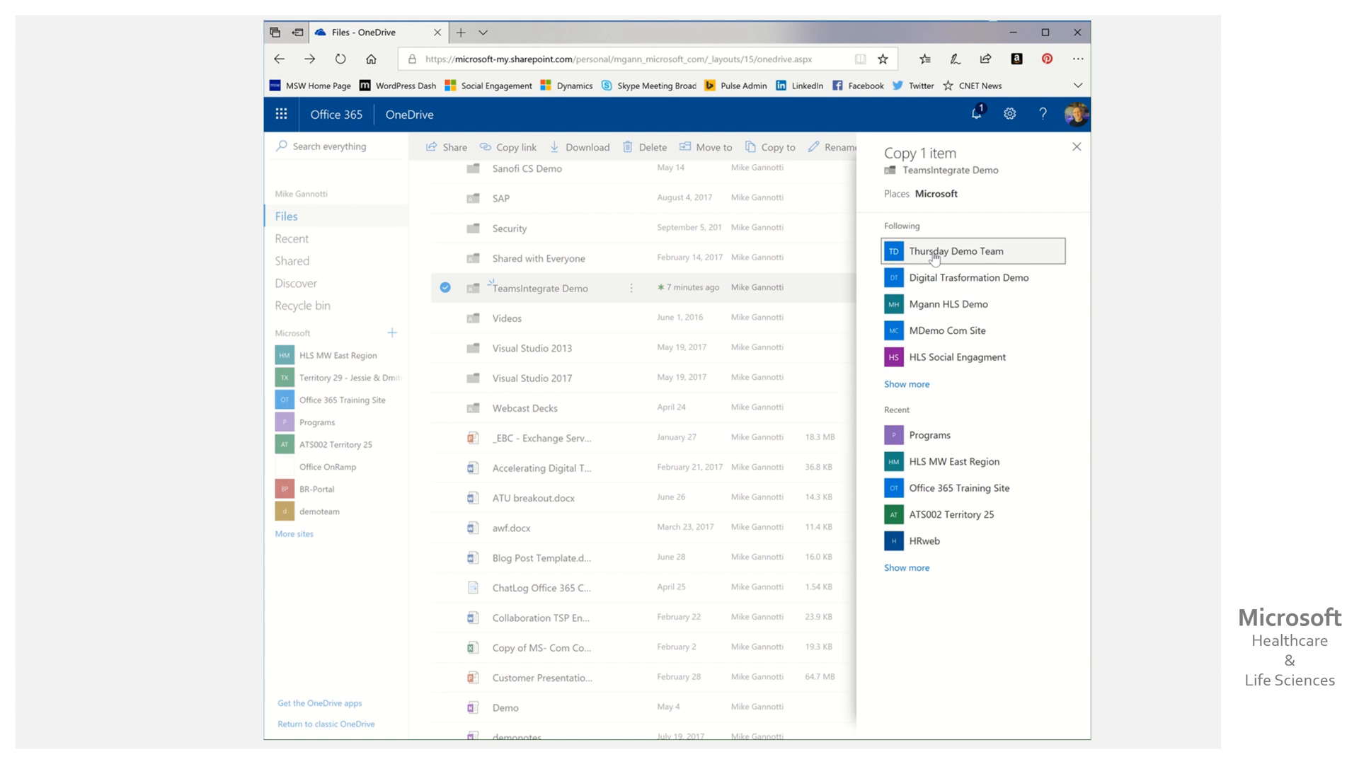
{"action": "left_click", "coordinate": [956, 251]}
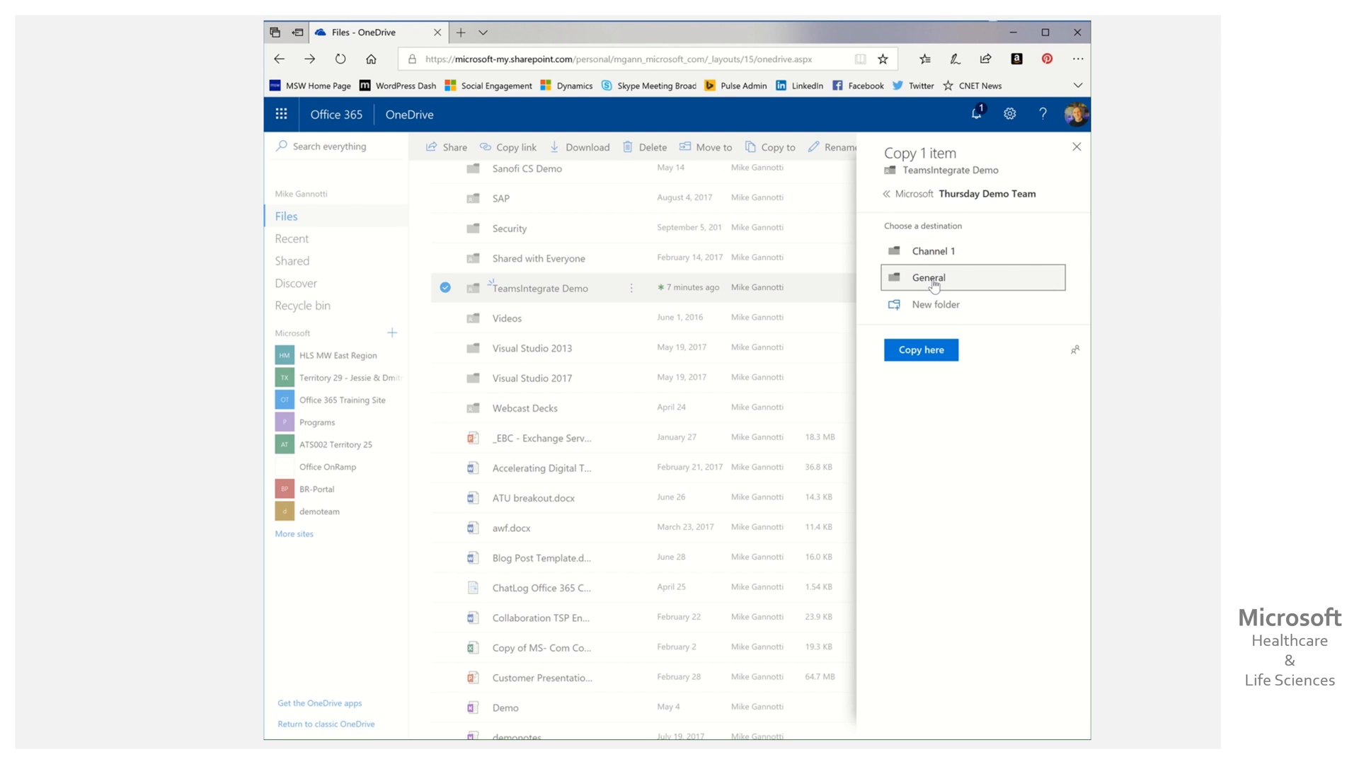
Copy TeamsIntegrate Demo into General under a new 'Mikes OneDrive' folder.
{"action": "left_click", "coordinate": [927, 277]}
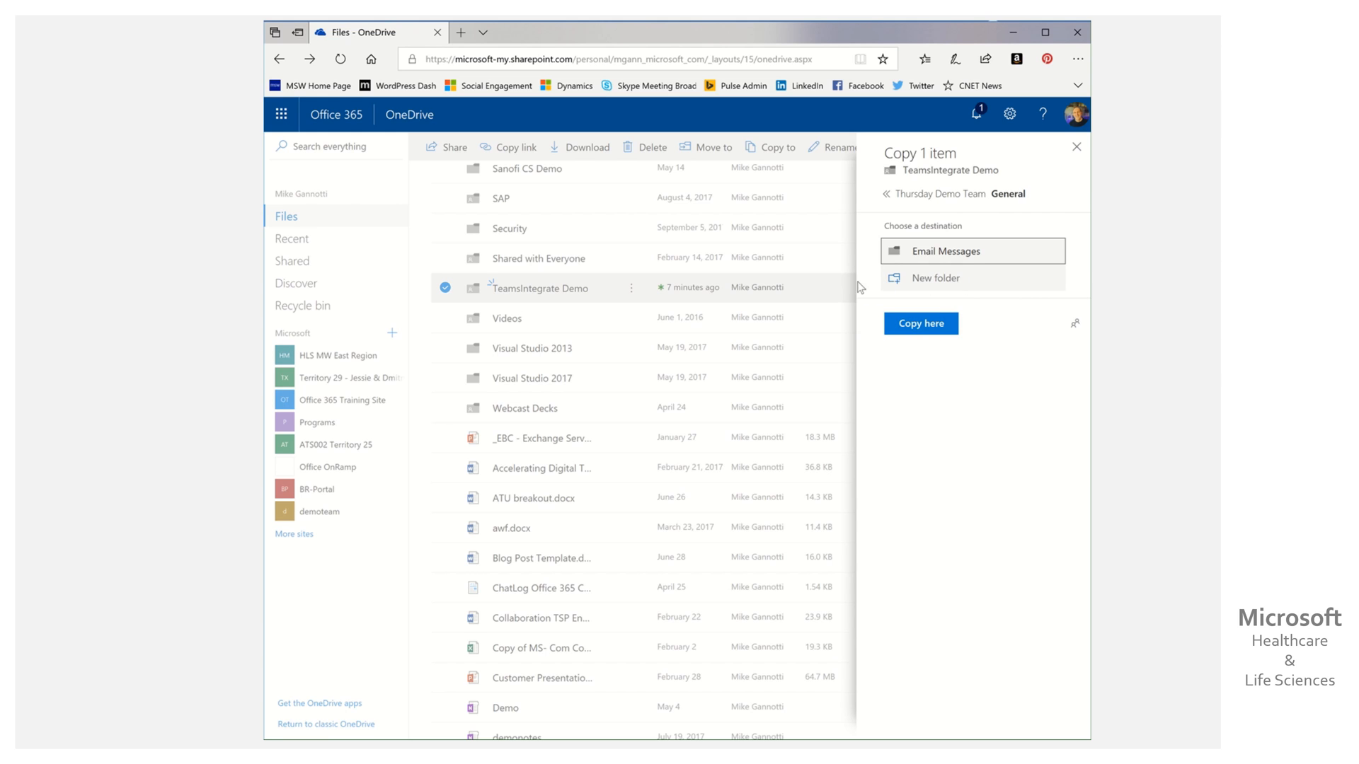
{"action": "mouse_move", "coordinate": [974, 289]}
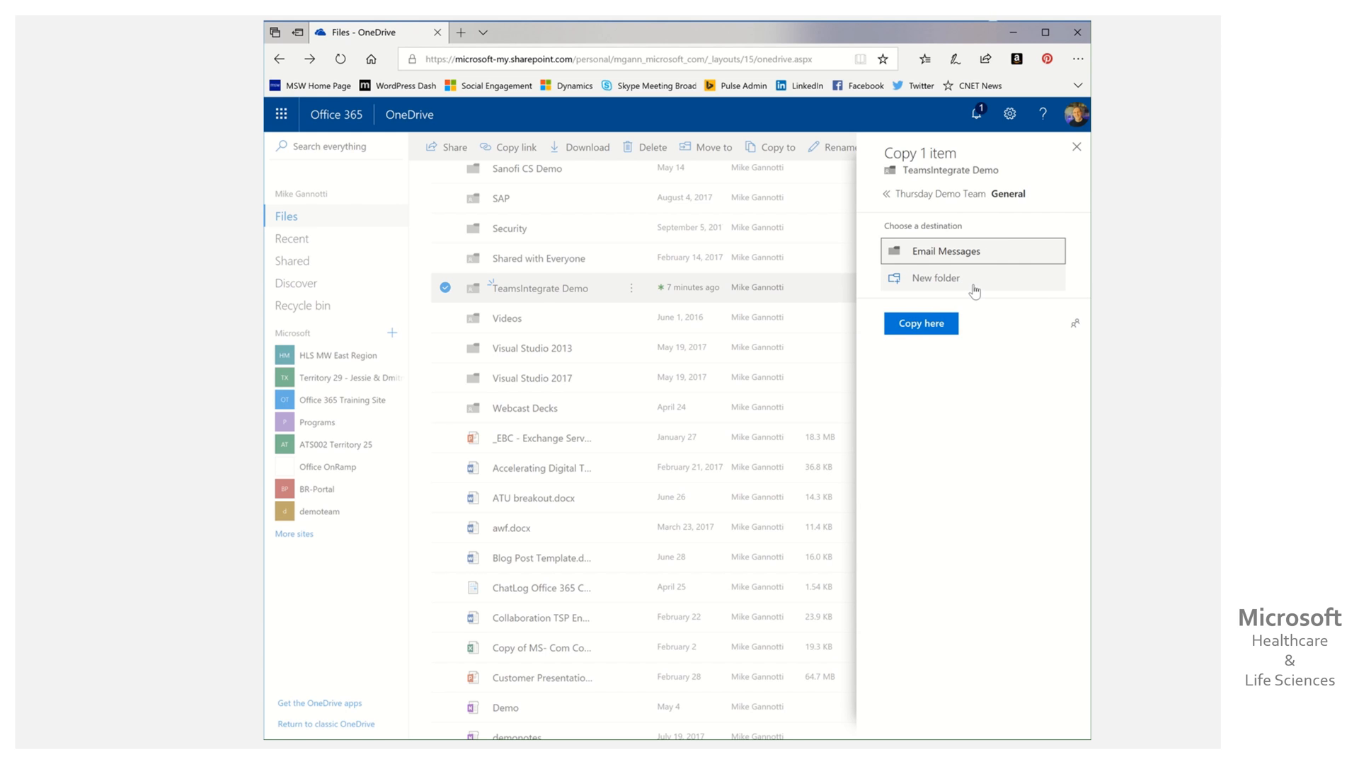
{"action": "left_click", "coordinate": [934, 278]}
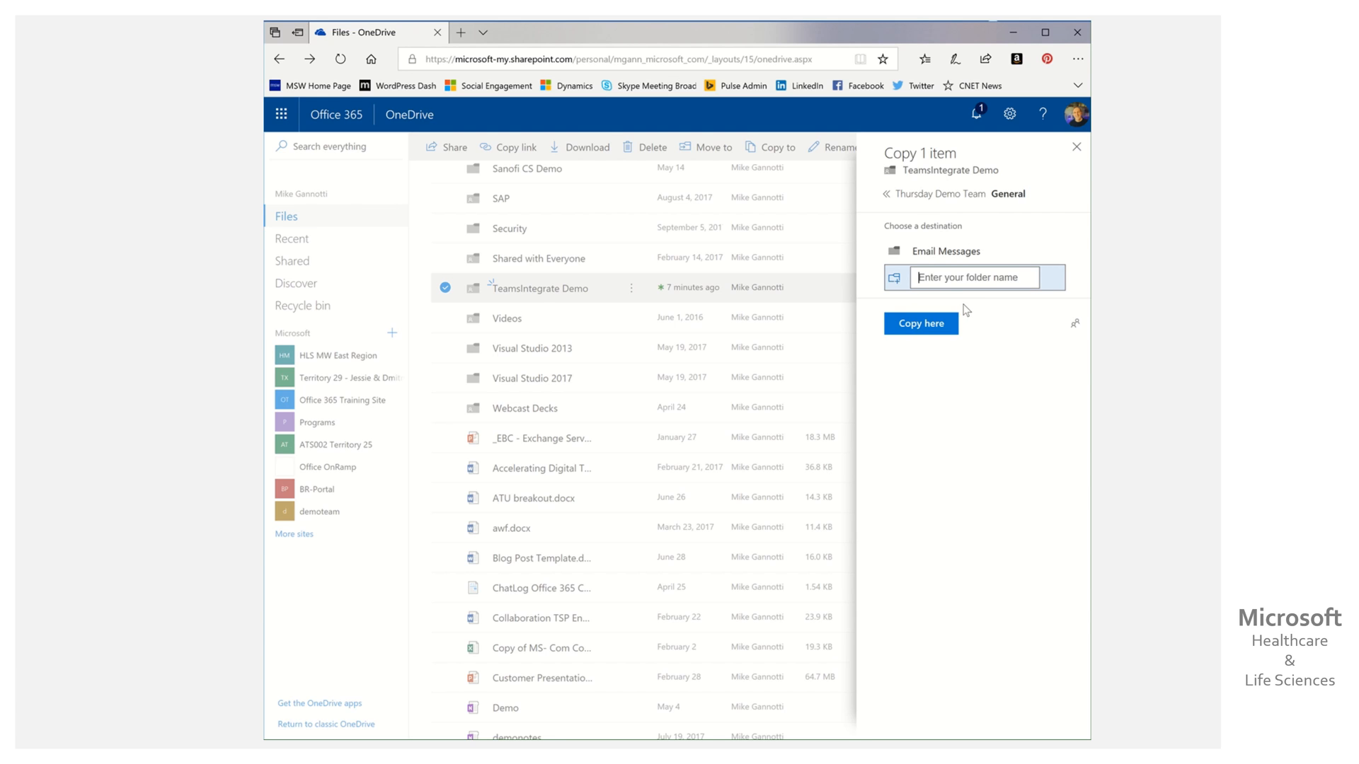
{"action": "type", "text": "OneDrive"}
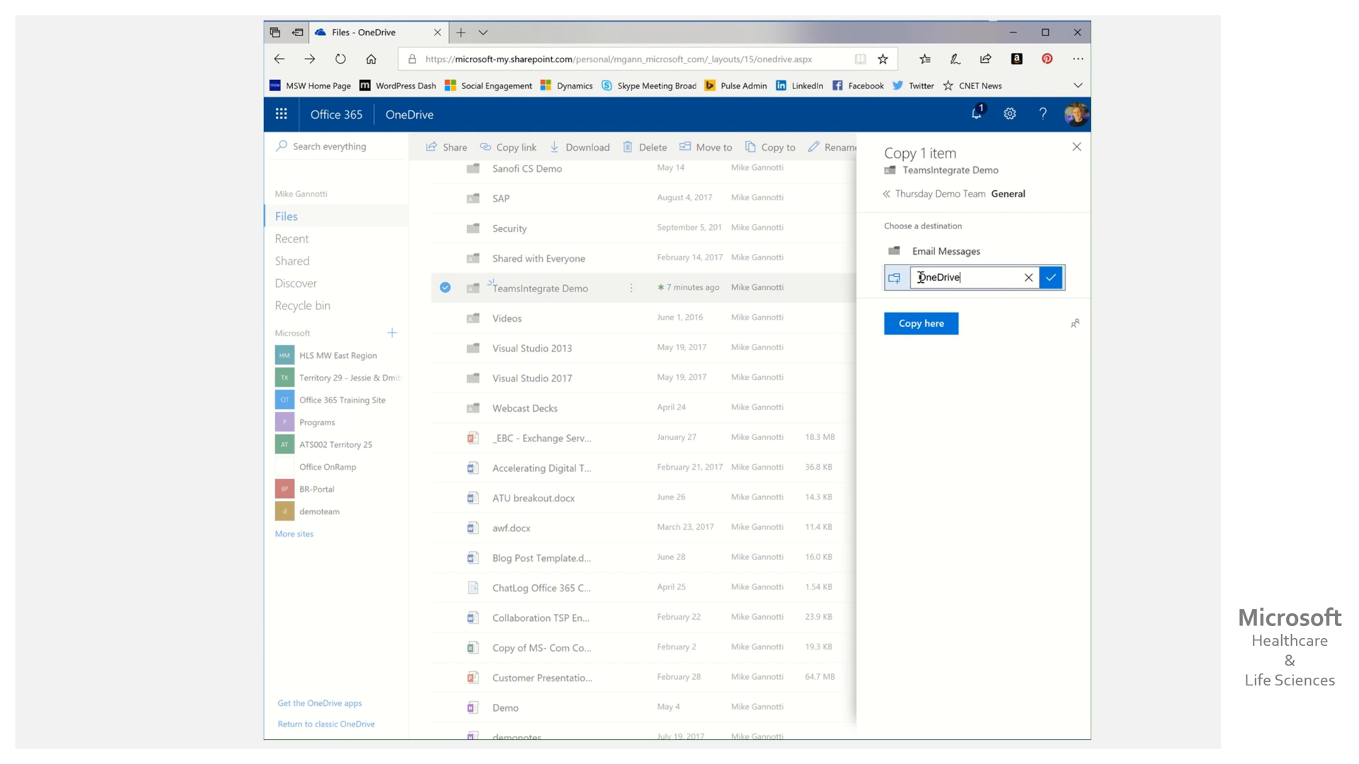
{"action": "type", "text": "Mikes"}
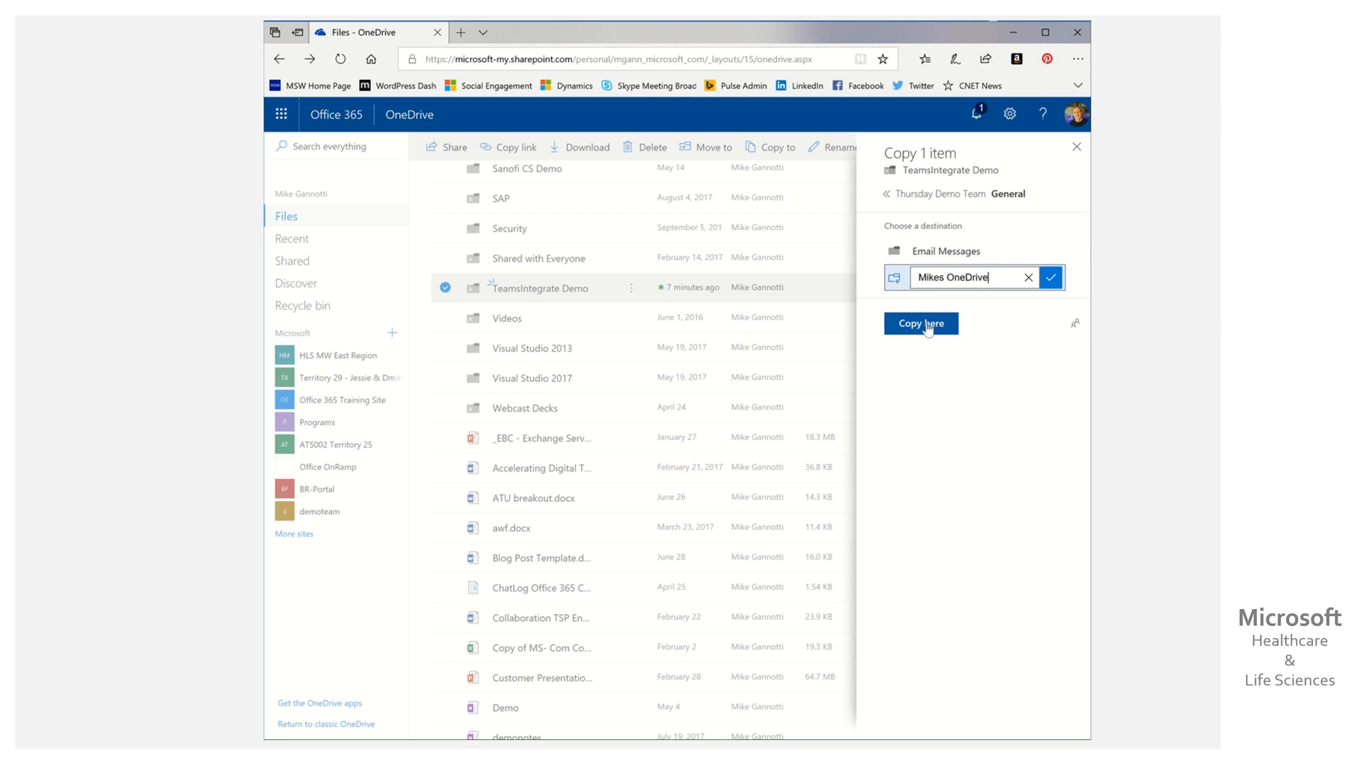
{"action": "left_click", "coordinate": [920, 323]}
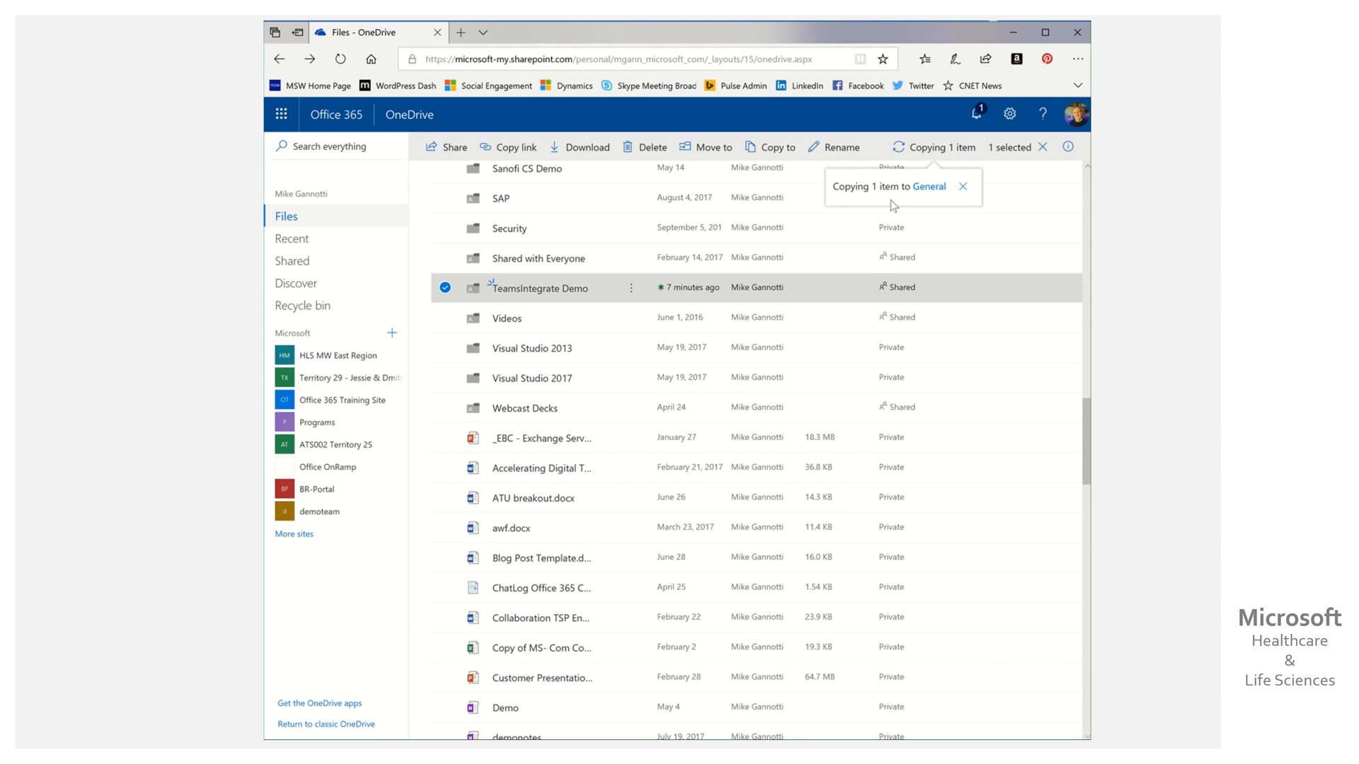
{"action": "mouse_move", "coordinate": [941, 200]}
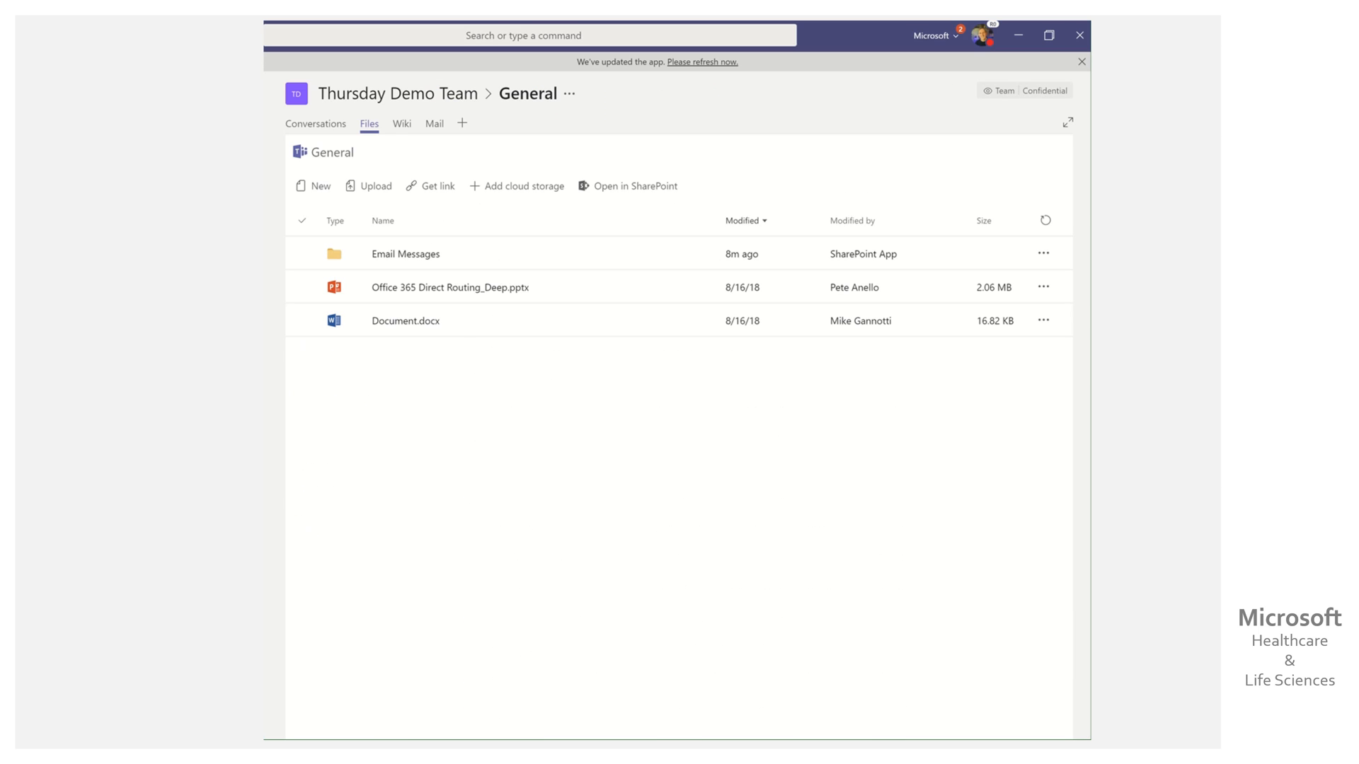
{"action": "mouse_move", "coordinate": [655, 444]}
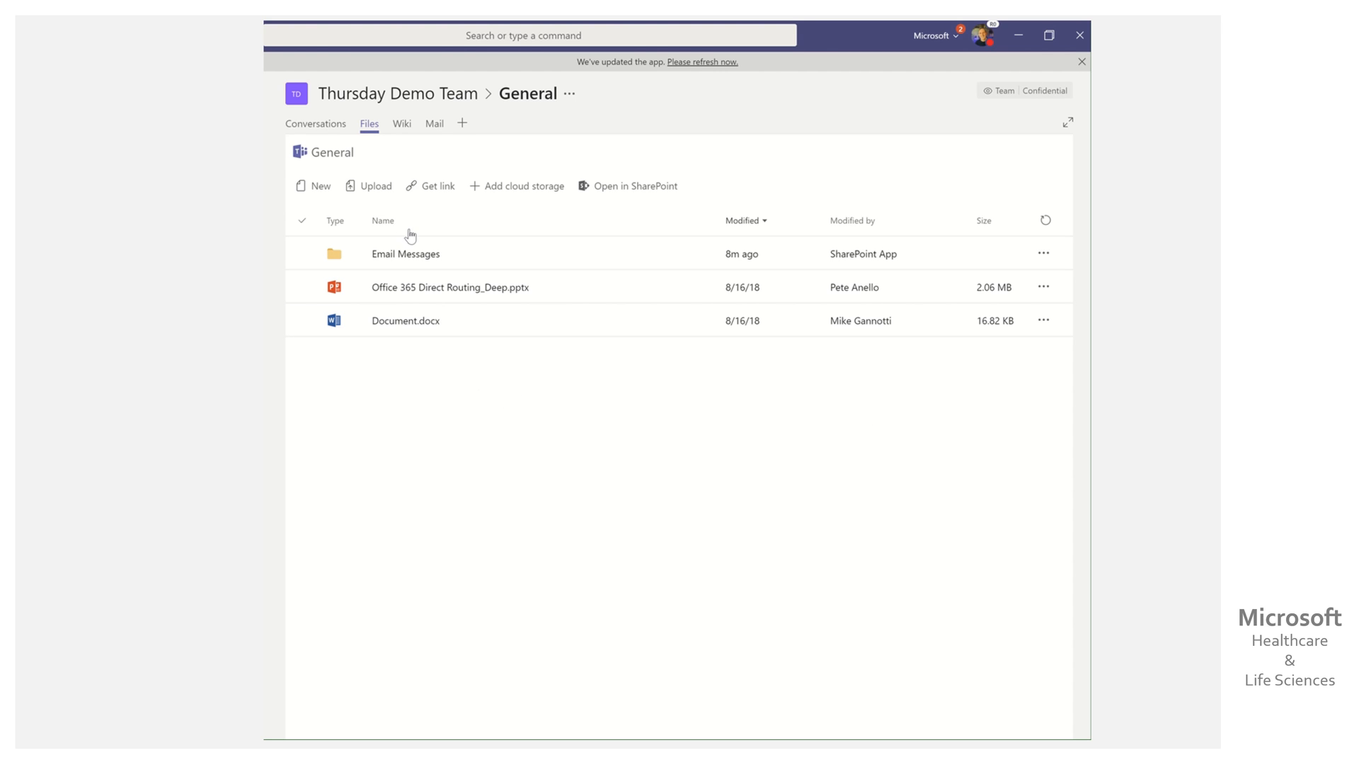
{"action": "mouse_move", "coordinate": [363, 136]}
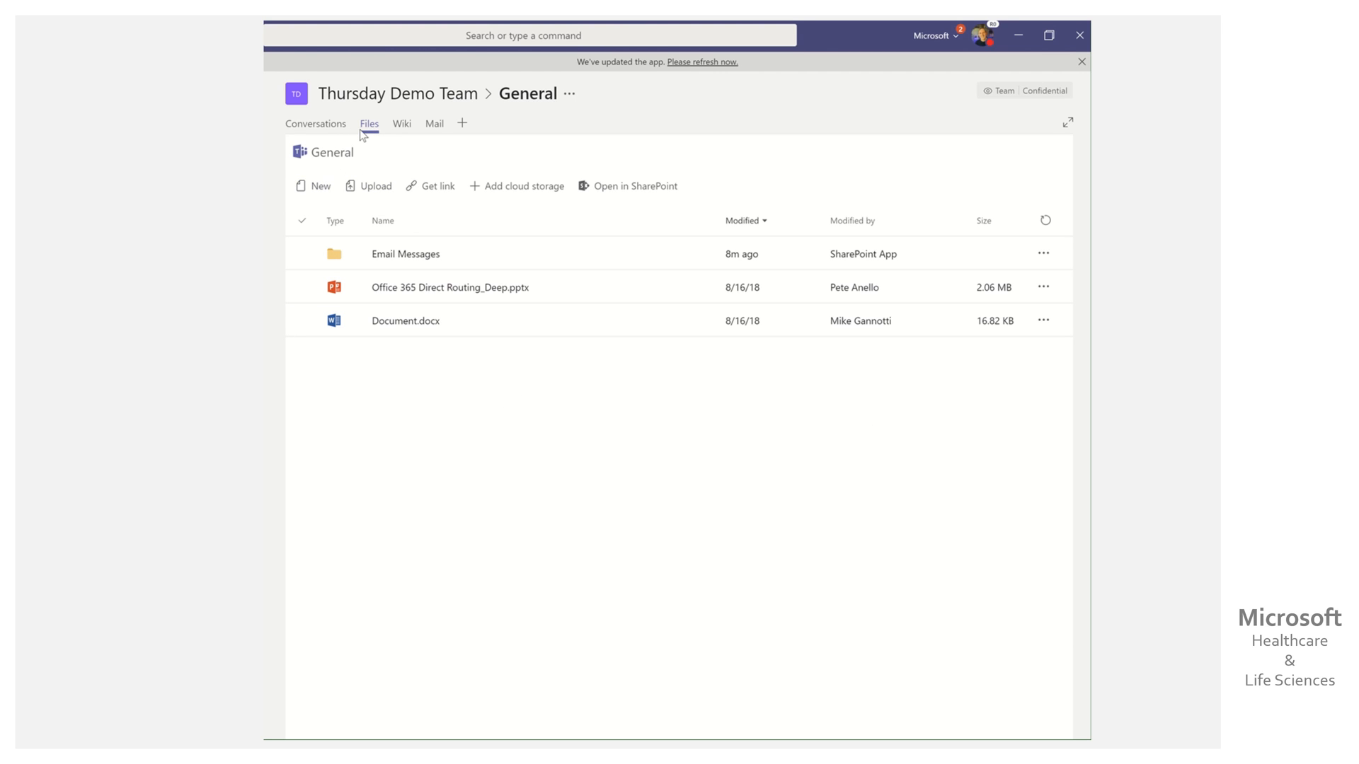
Refresh the General channel by toggling Conversations and back to Files.
{"action": "left_click", "coordinate": [316, 123]}
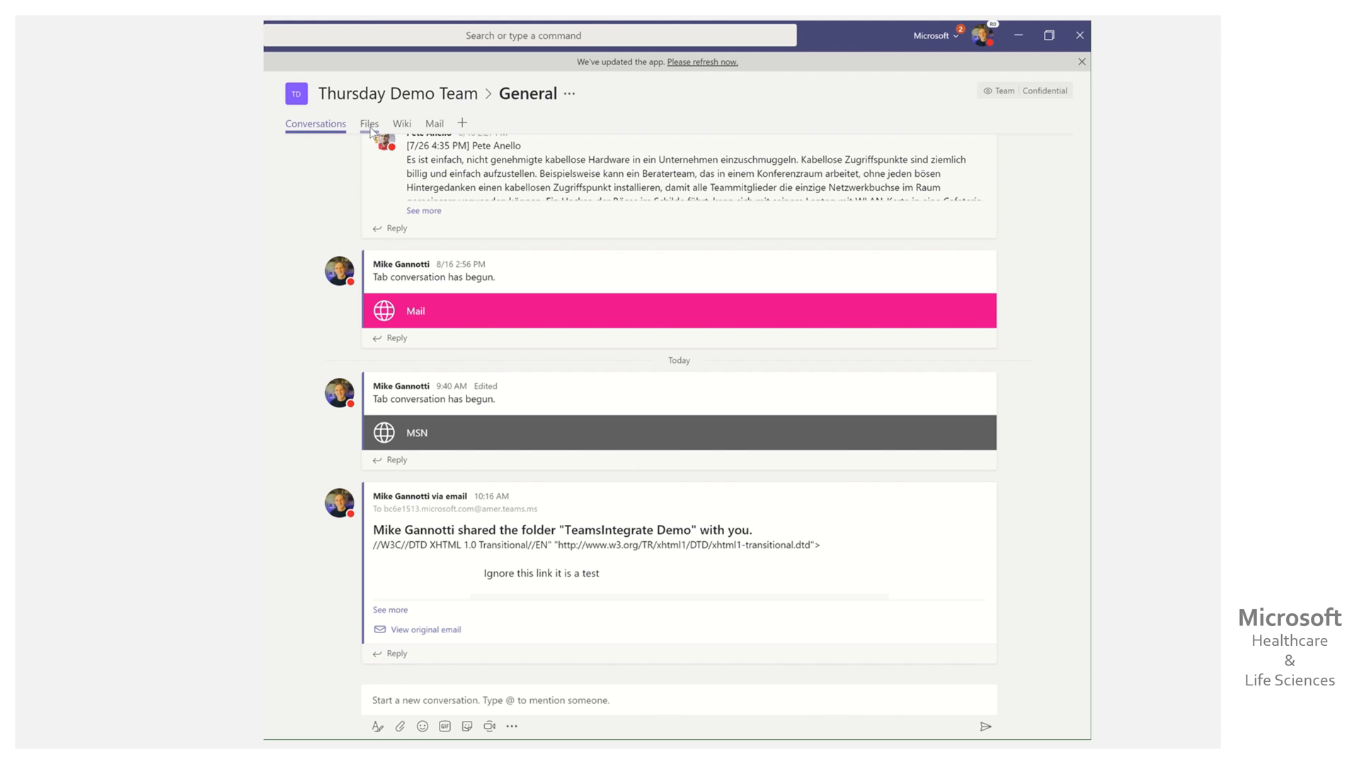
{"action": "left_click", "coordinate": [368, 123]}
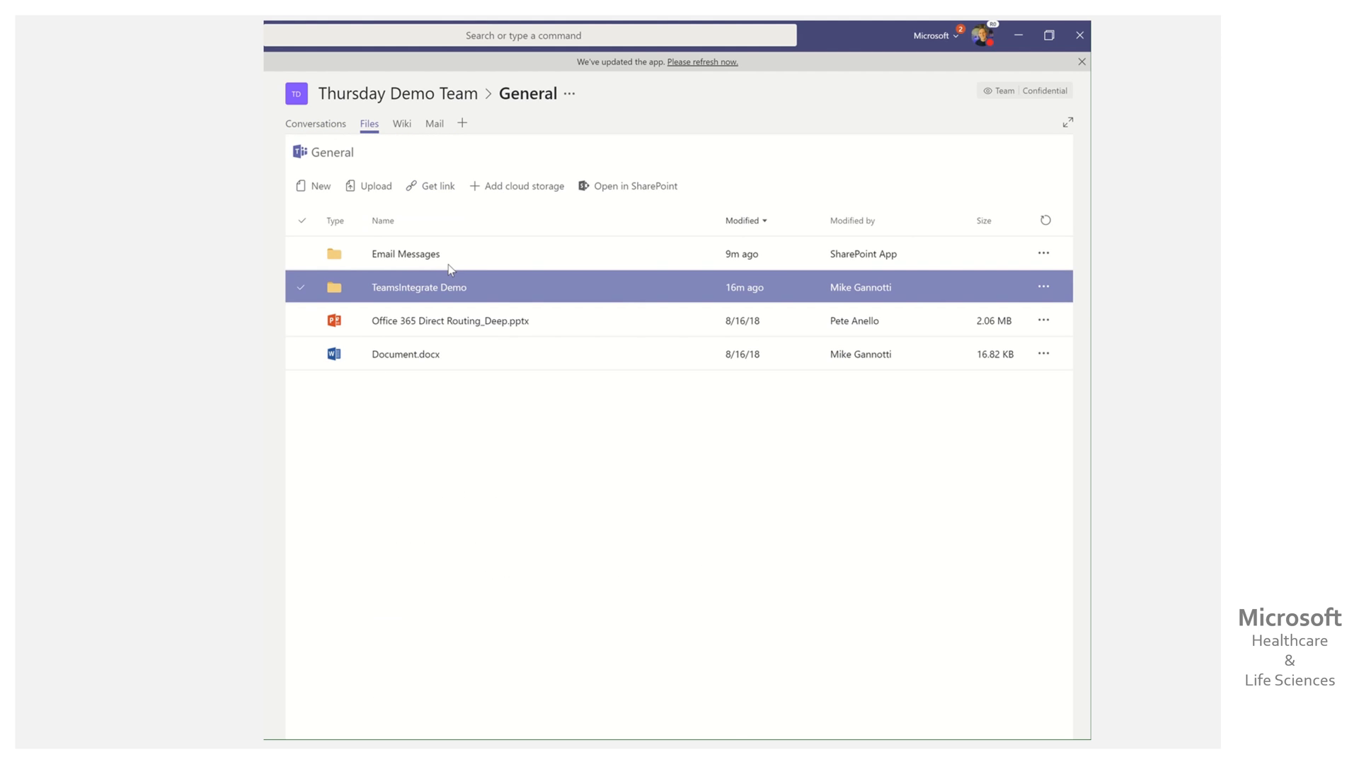
{"action": "mouse_move", "coordinate": [425, 286]}
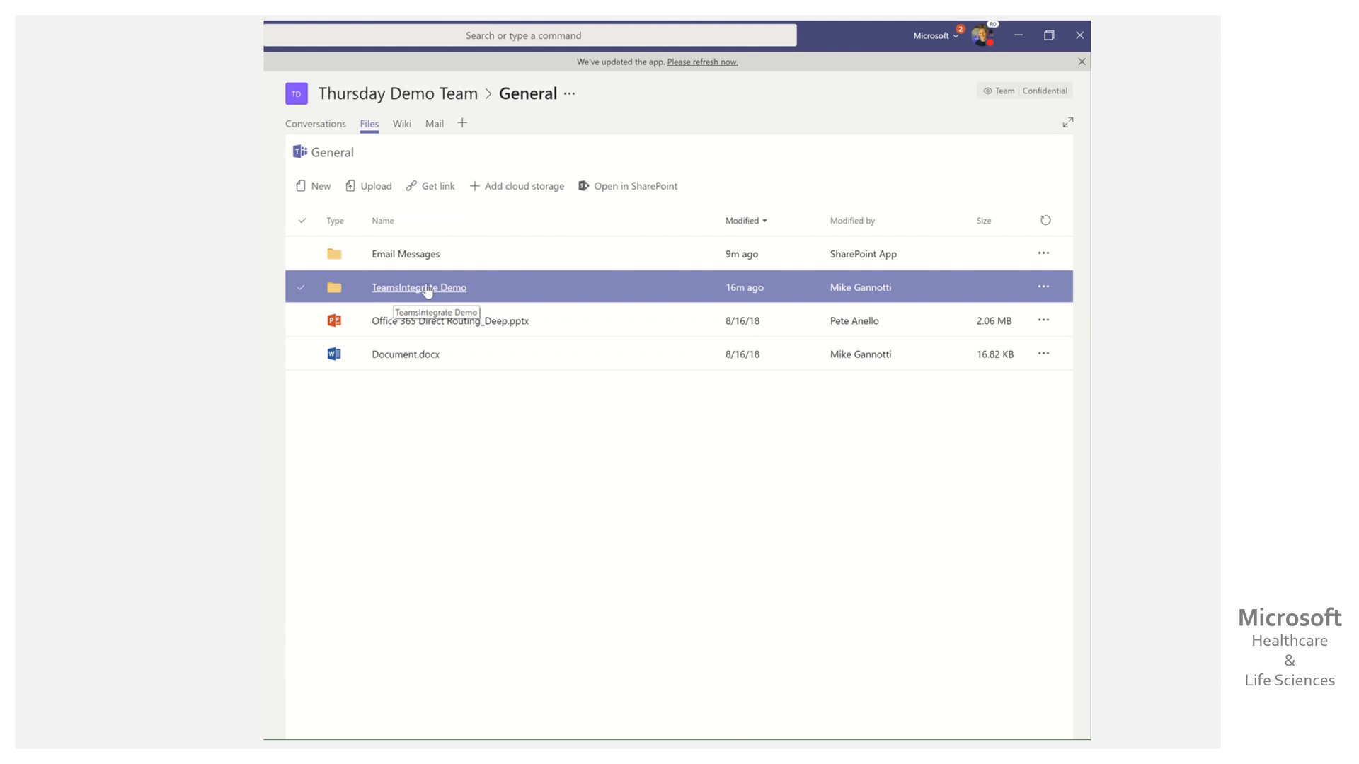
{"action": "mouse_move", "coordinate": [455, 294]}
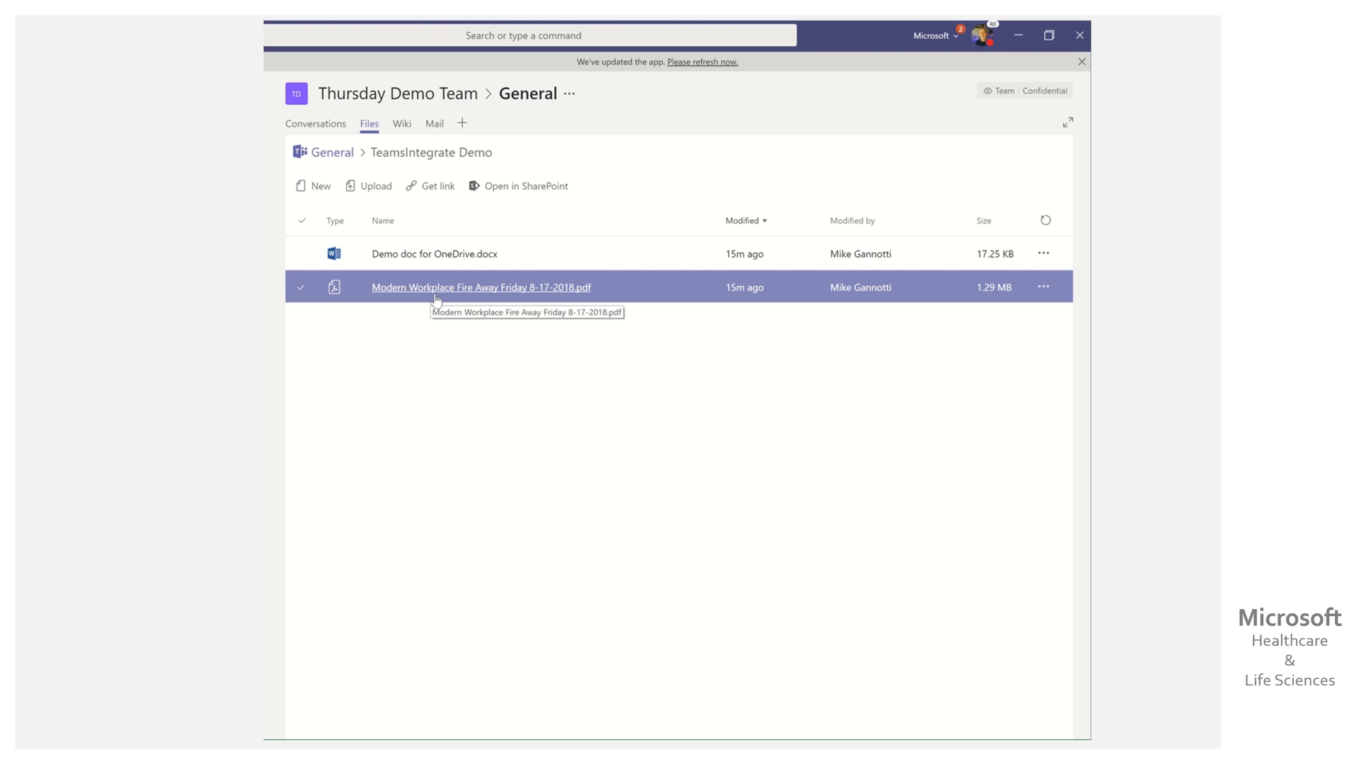
{"action": "mouse_move", "coordinate": [711, 459]}
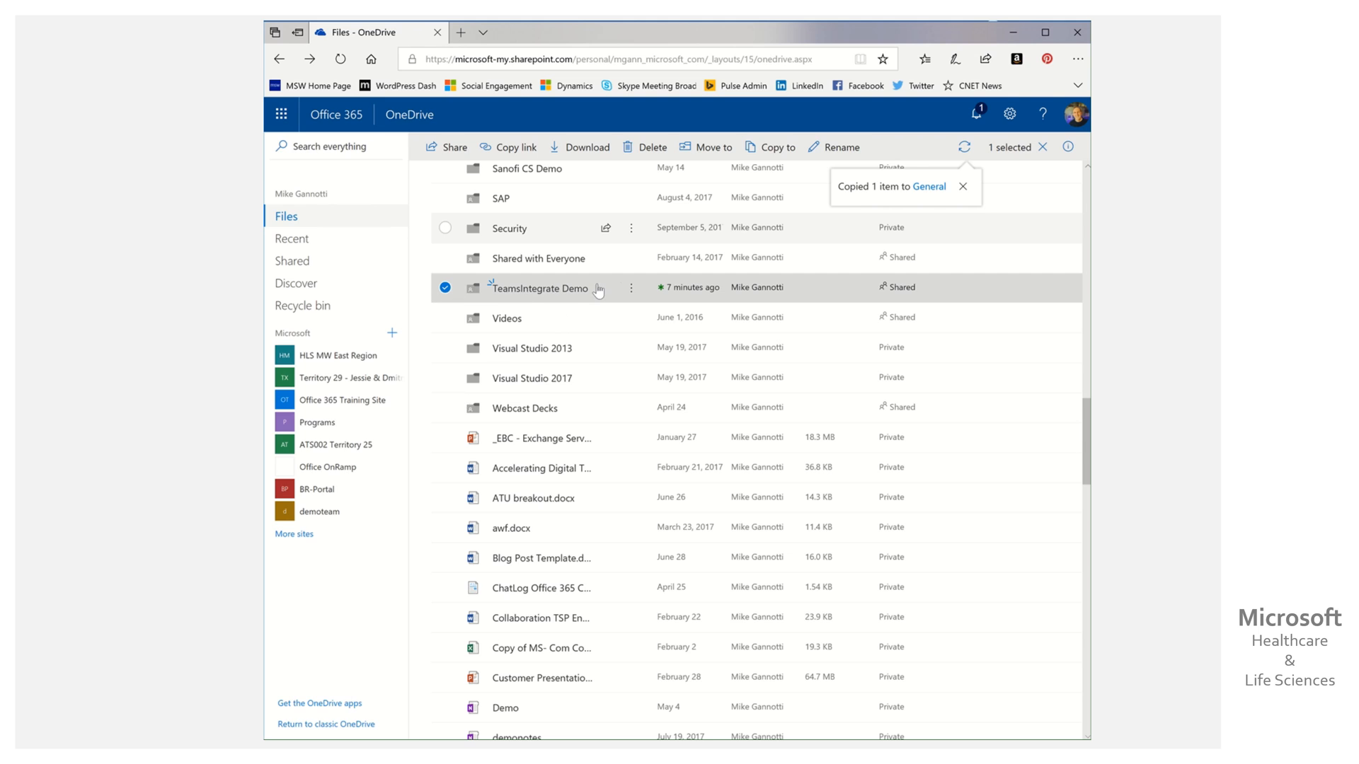
{"action": "scroll", "scroll_direction": "down", "scroll_amount": 3}
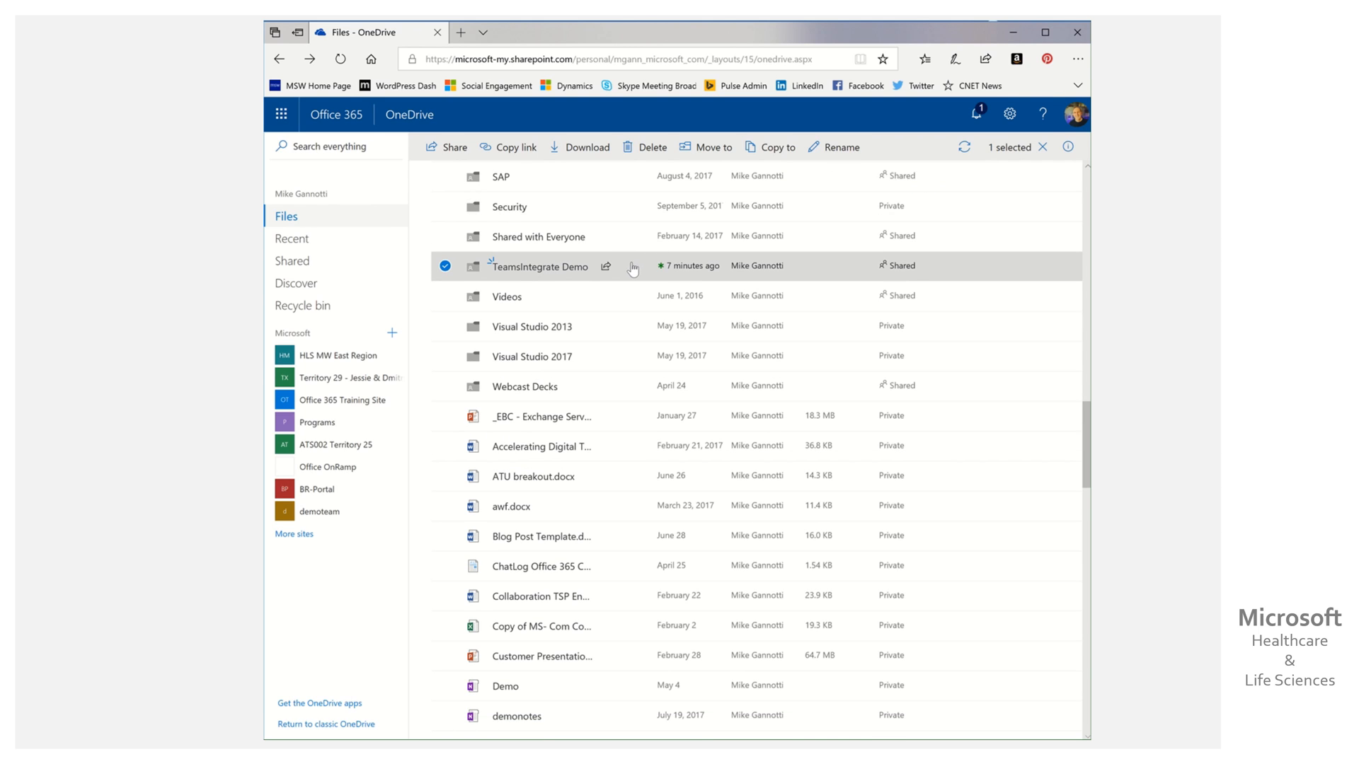
{"action": "left_click", "coordinate": [632, 266]}
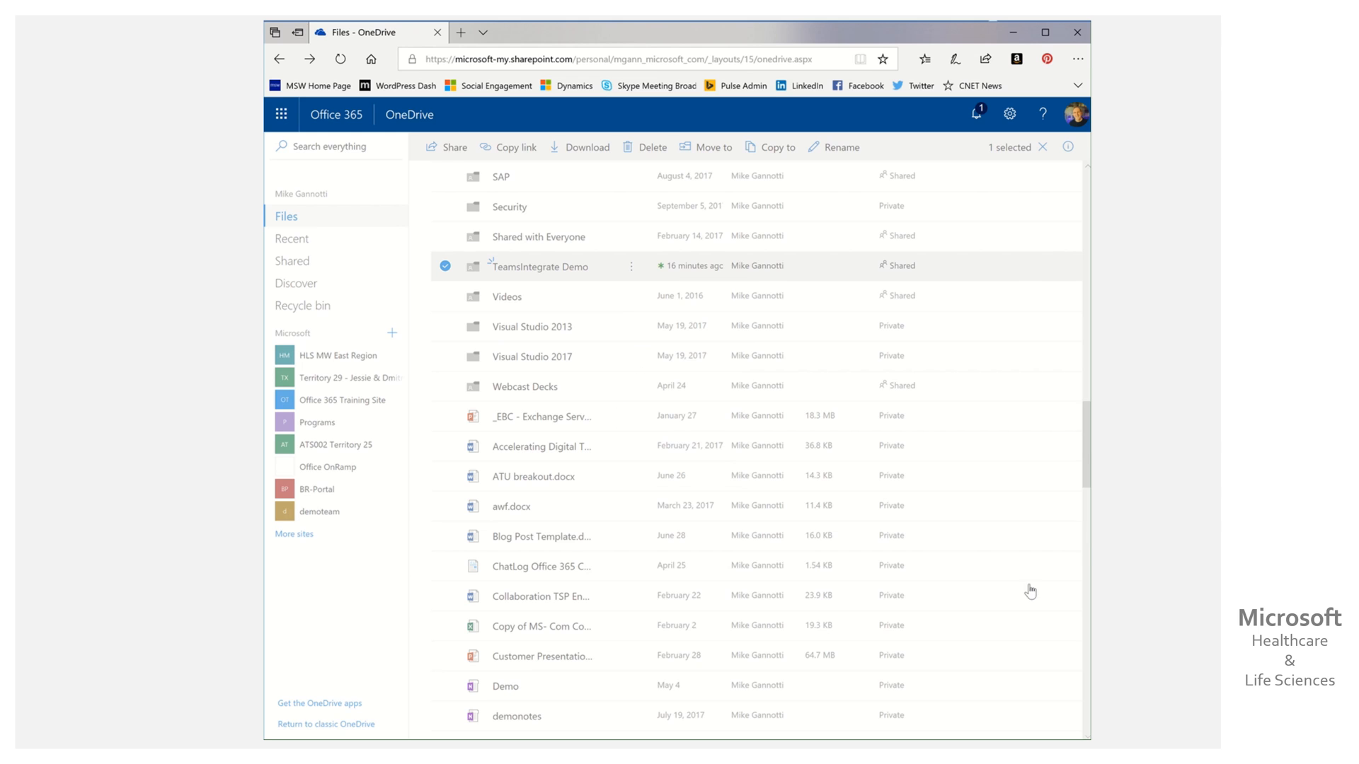
{"action": "left_click", "coordinate": [770, 147]}
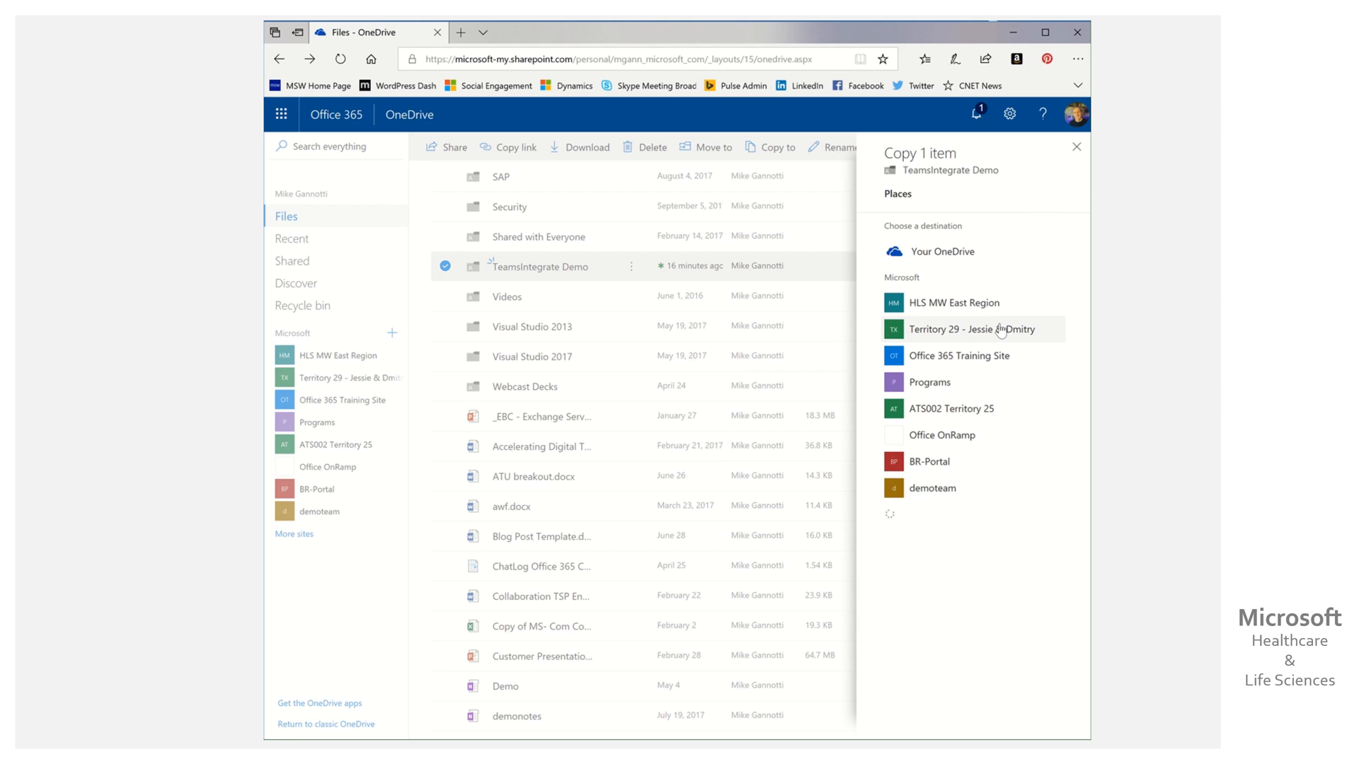
{"action": "left_click", "coordinate": [935, 194]}
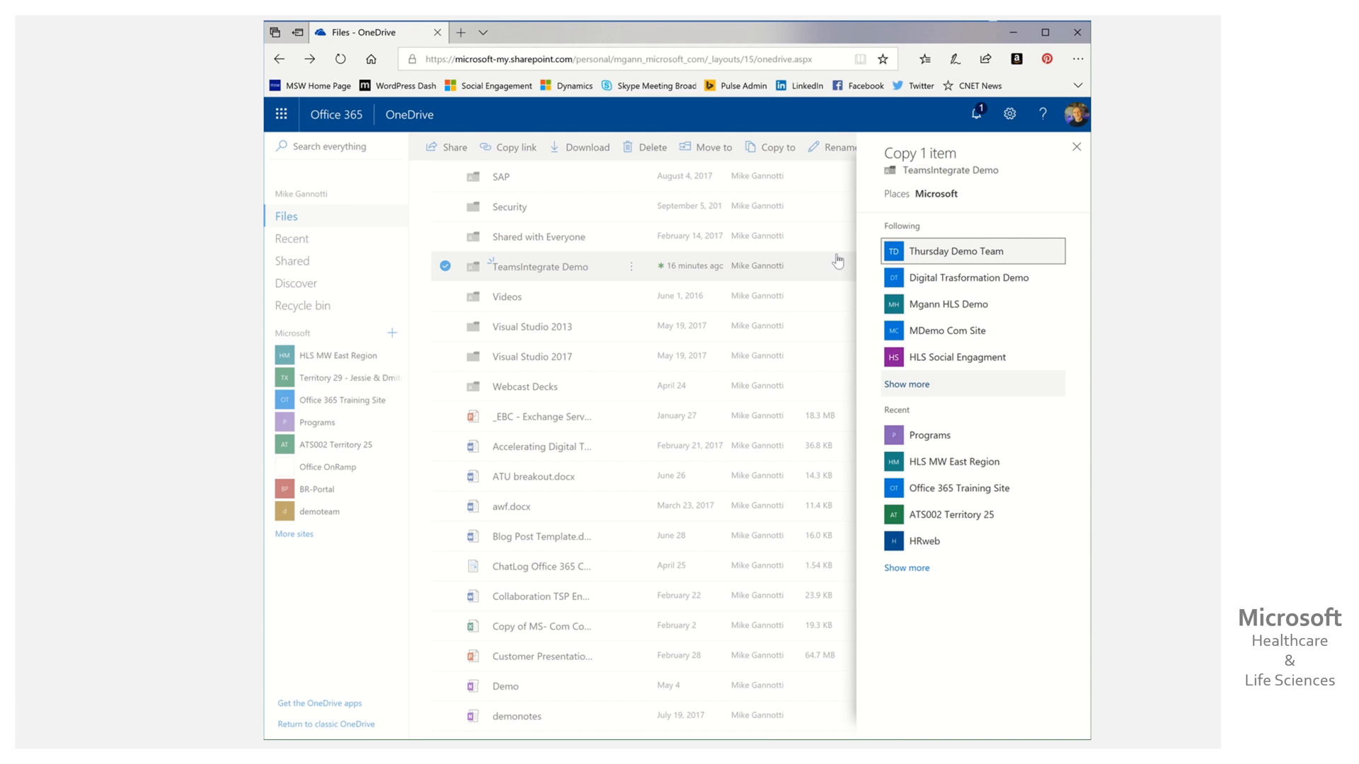
{"action": "mouse_move", "coordinate": [1074, 158]}
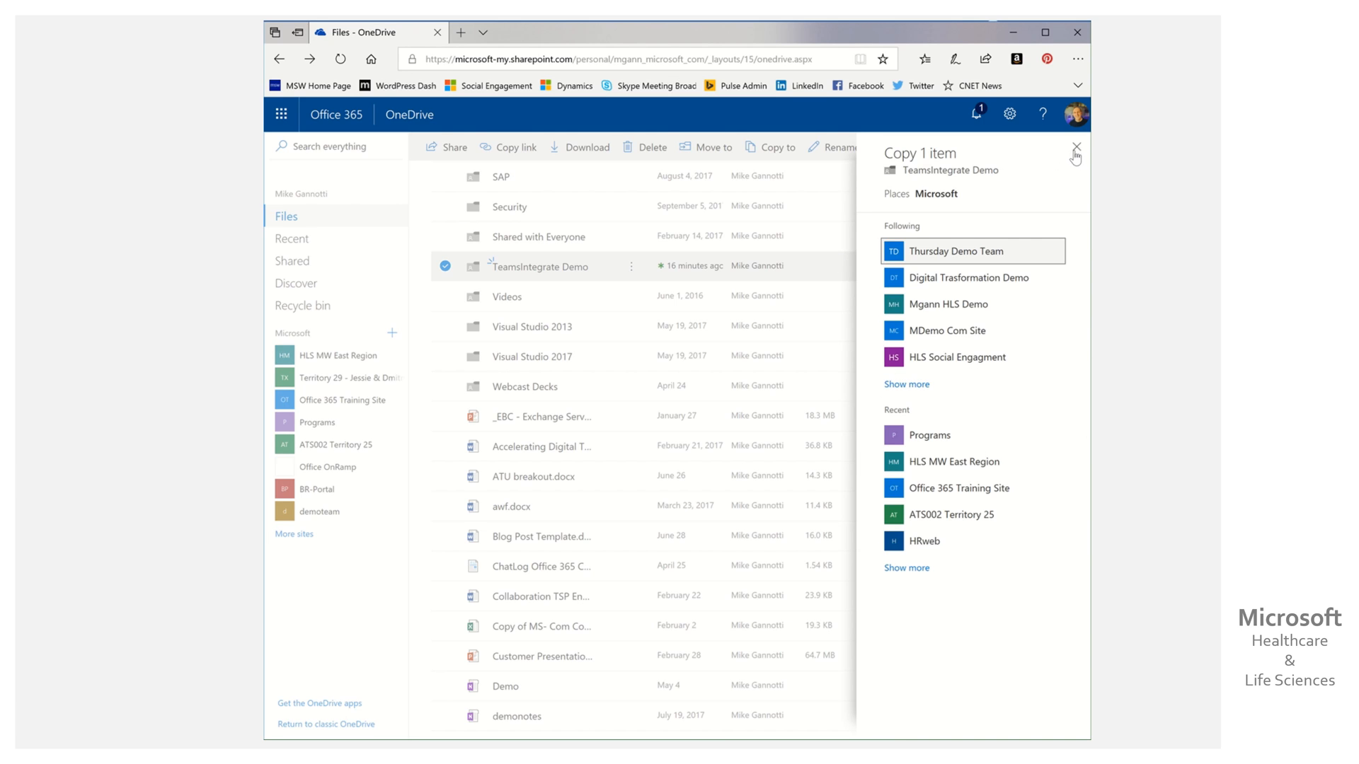